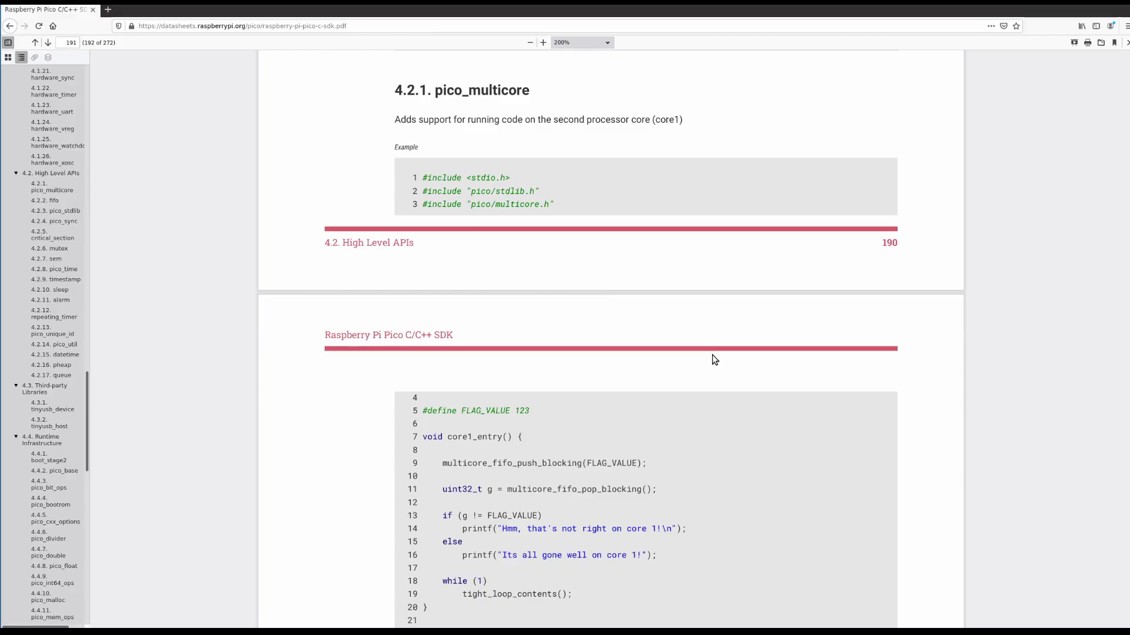
pyautogui.moveTo(670, 325)
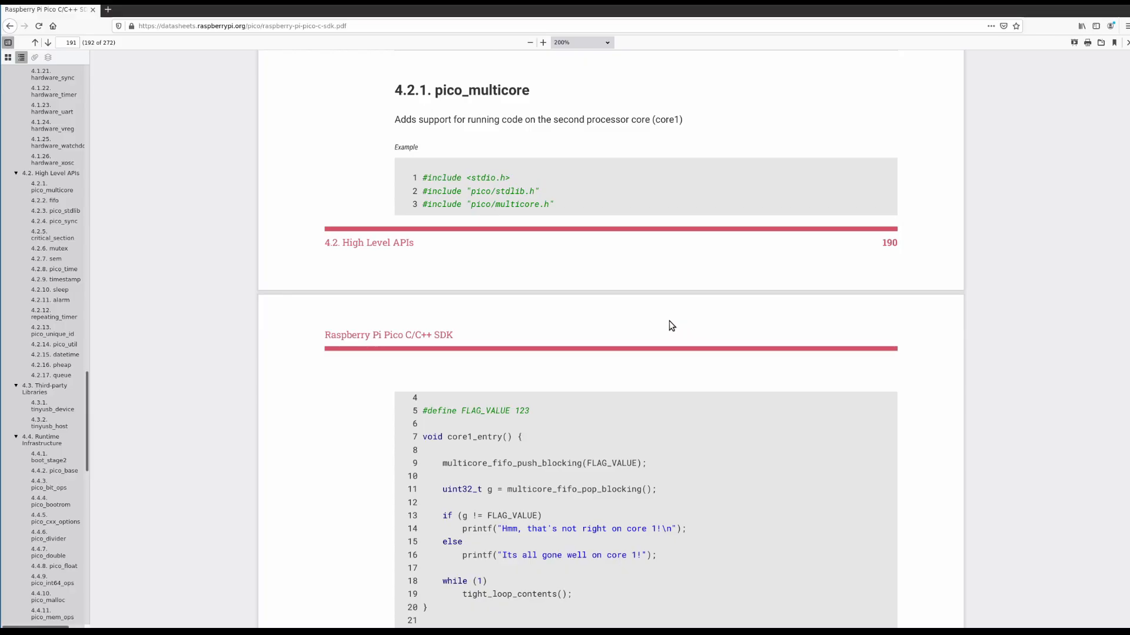
pyautogui.moveTo(663, 343)
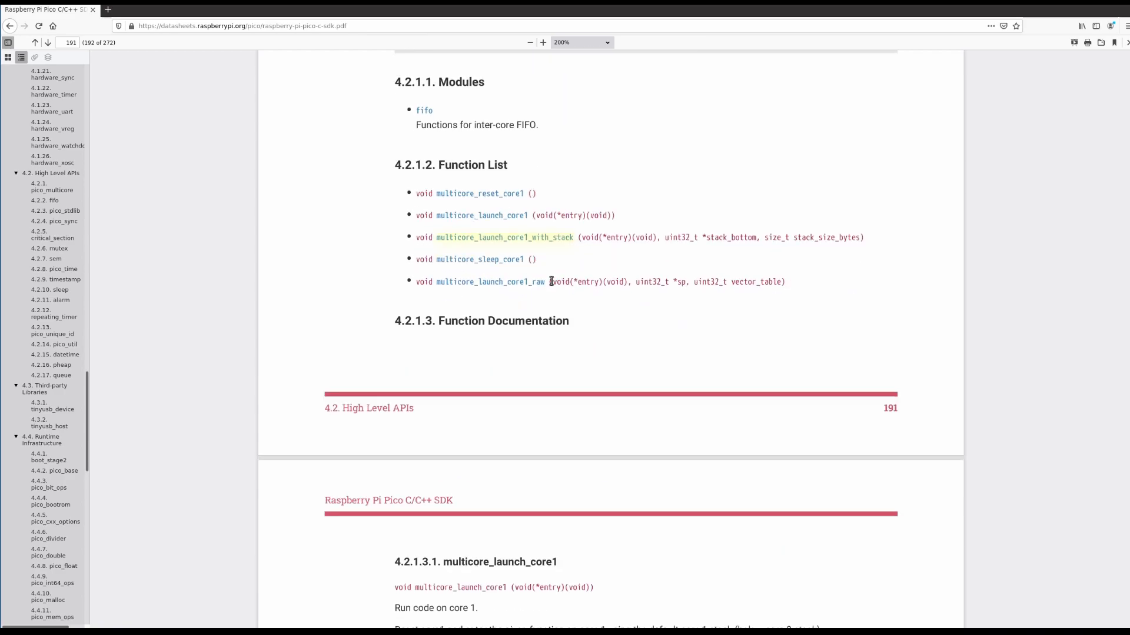
# Scroll the SDK PDF to the pico_multicore function list and multicore_launch_core1 documentation
pyautogui.scroll(-3)
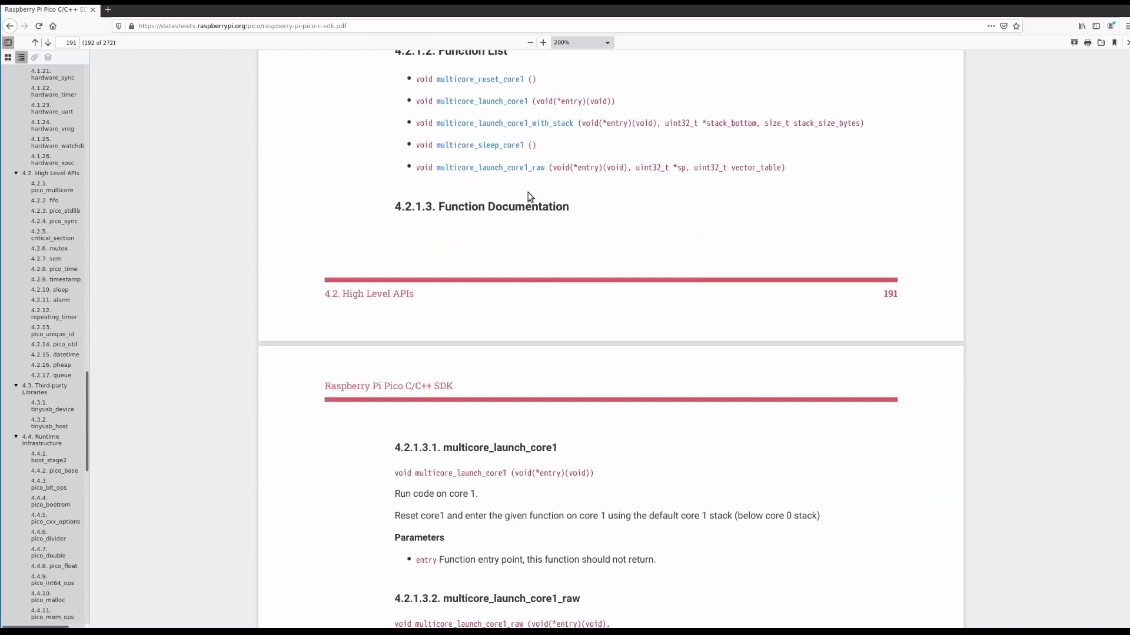
pyautogui.moveTo(581, 247)
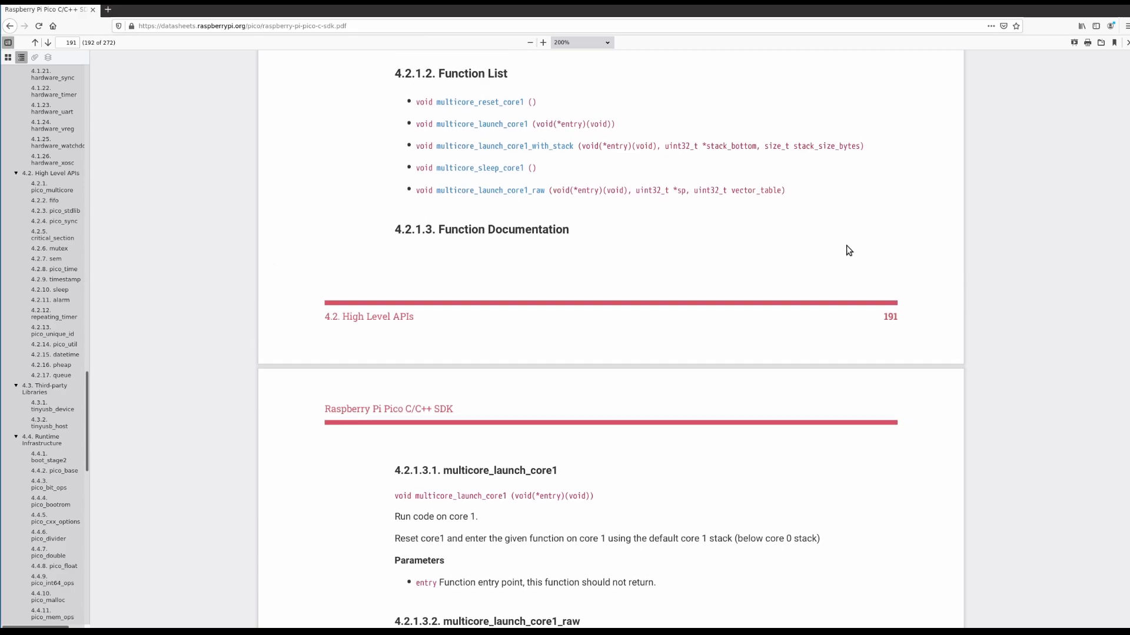
pyautogui.moveTo(825, 284)
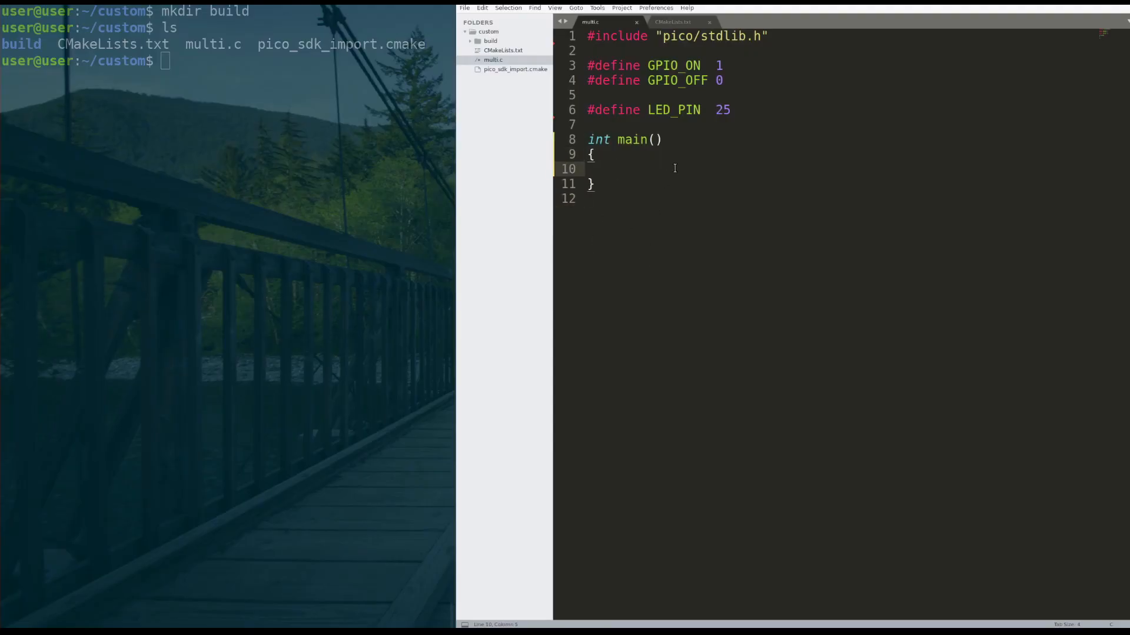
# Add #include "pico/multicore.h" on a new line below the pico/stdlib.h include
pyautogui.click(618, 168)
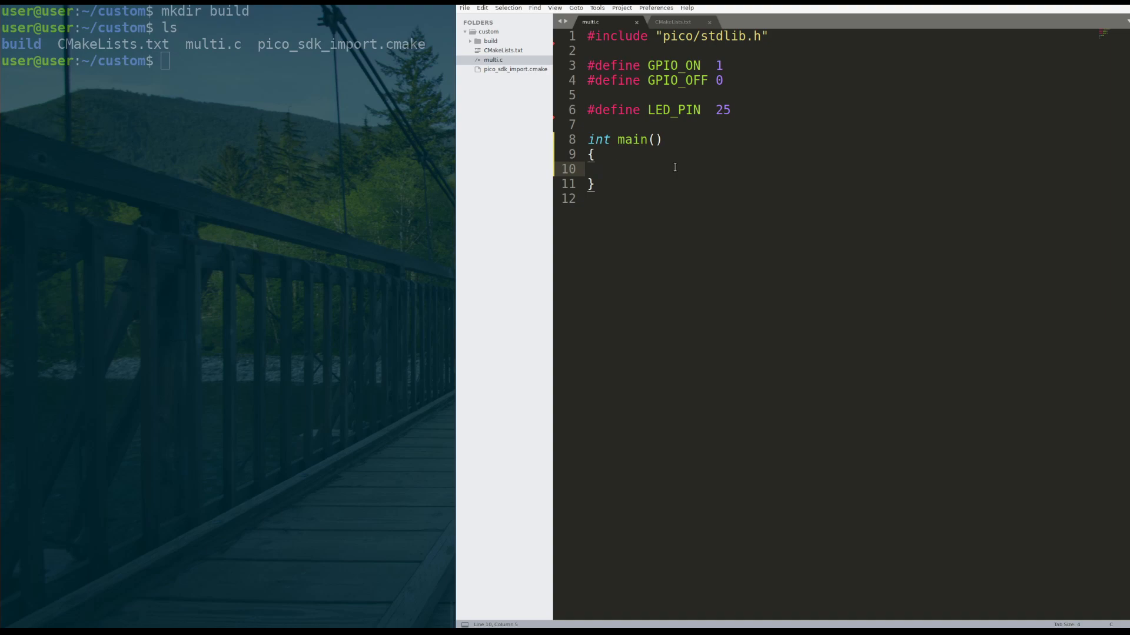
pyautogui.press('Return')
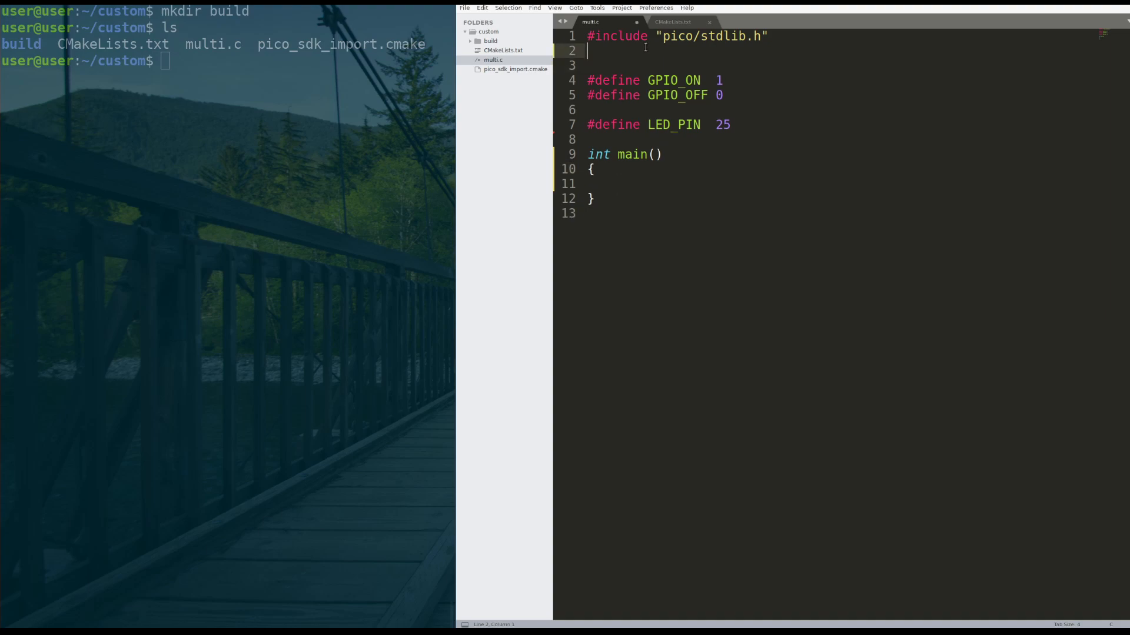
pyautogui.write('#include "ou"')
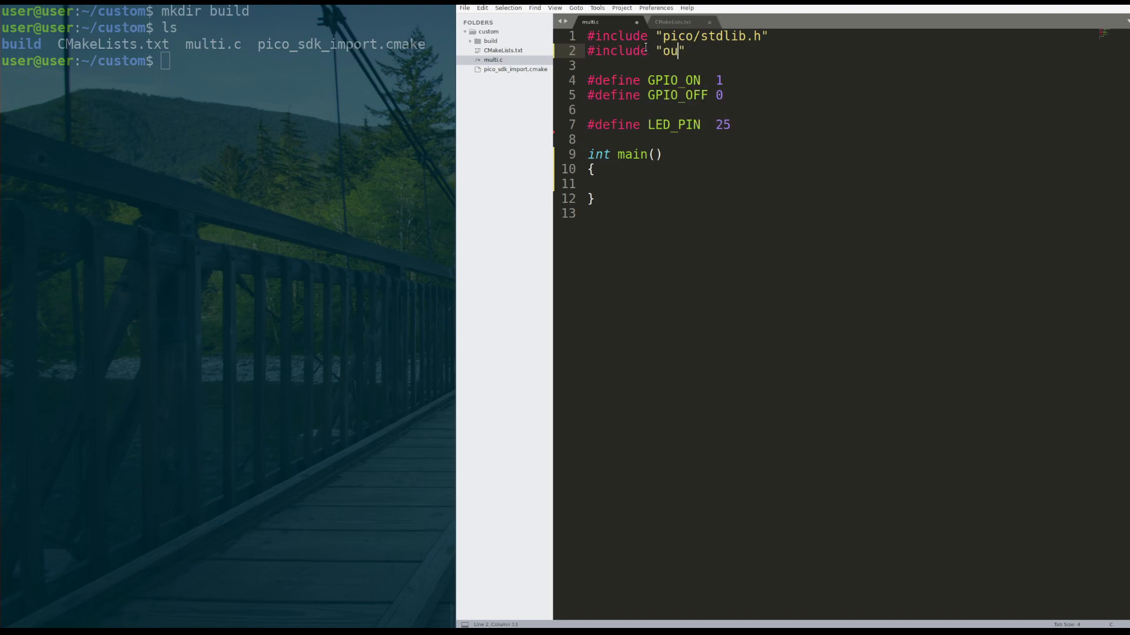
pyautogui.write('pico/mutl')
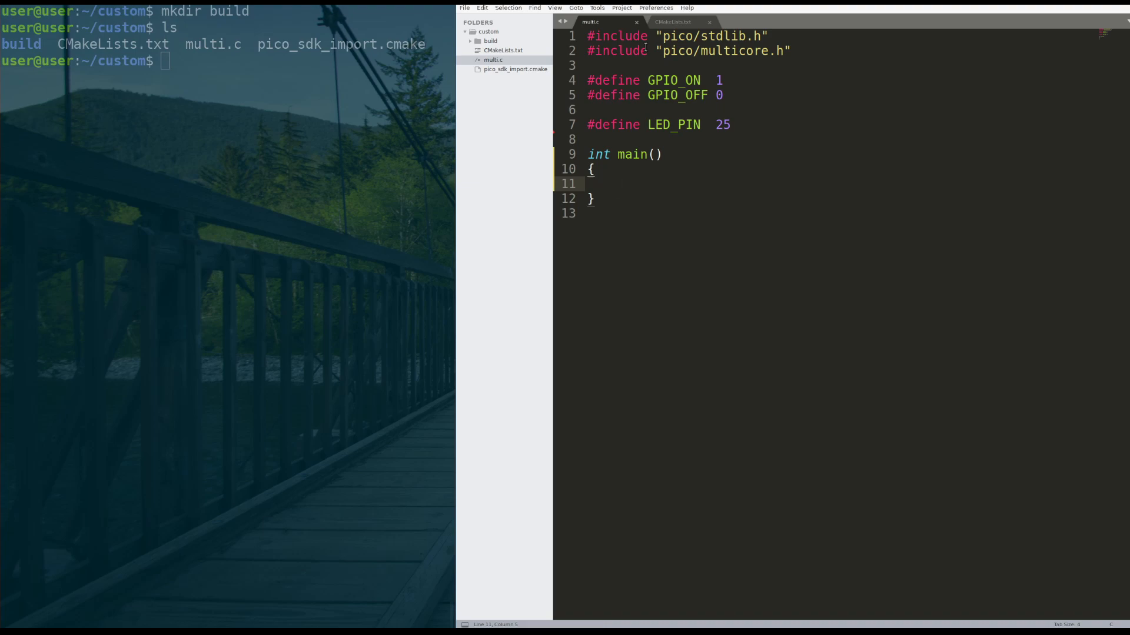
pyautogui.write('mu')
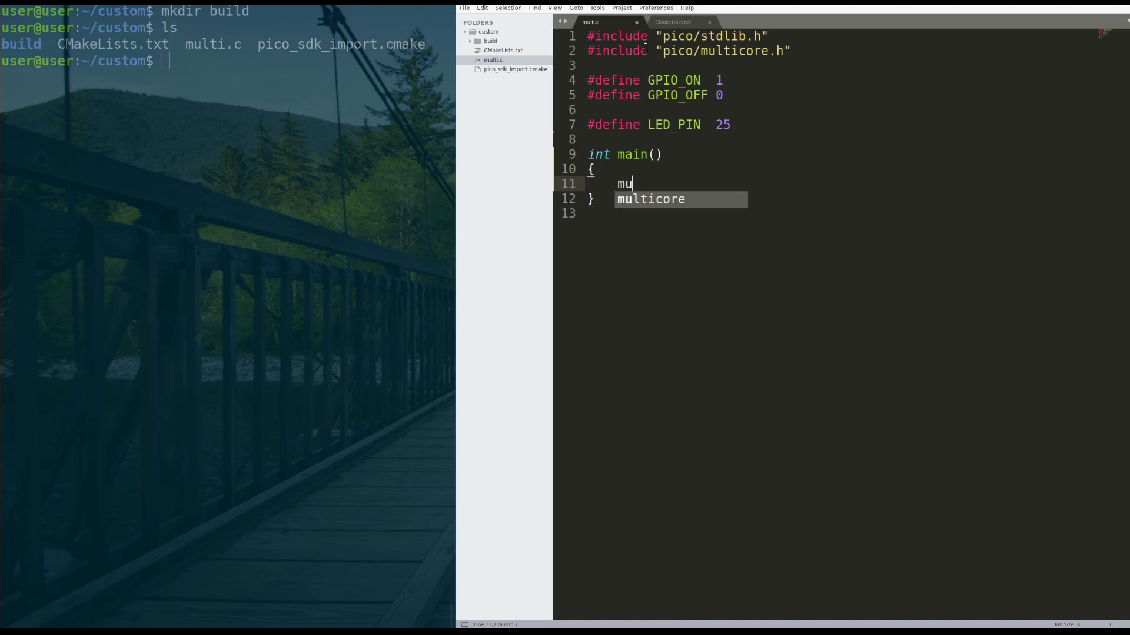
# Add a multicore_launch_core1(second_core_code); call inside main using autocomplete
pyautogui.press('Tab')
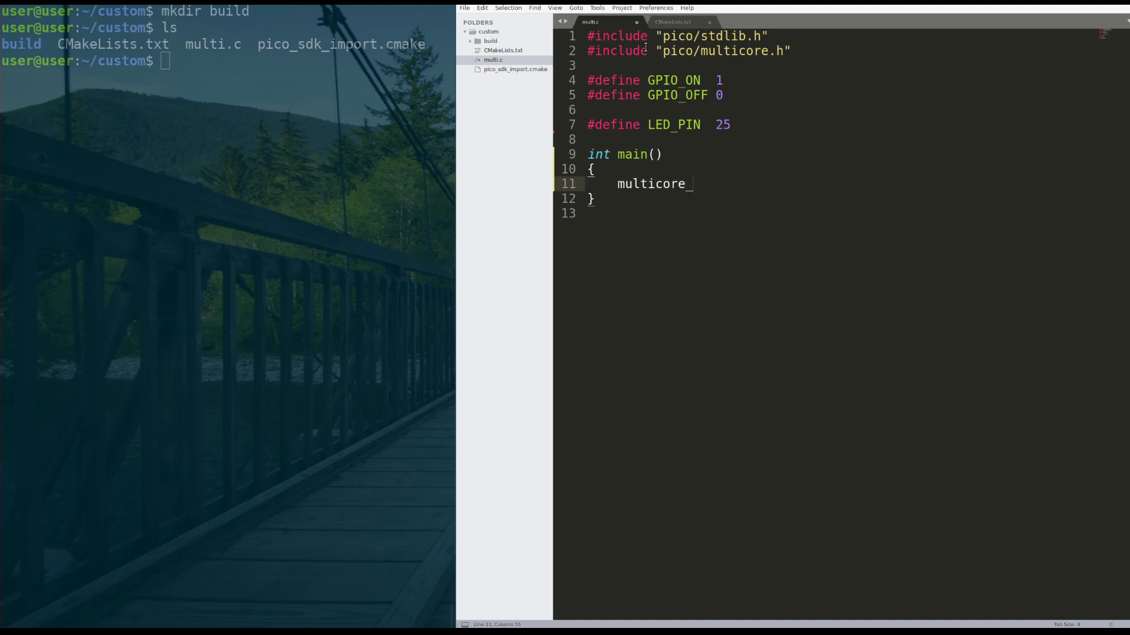
pyautogui.write('lu')
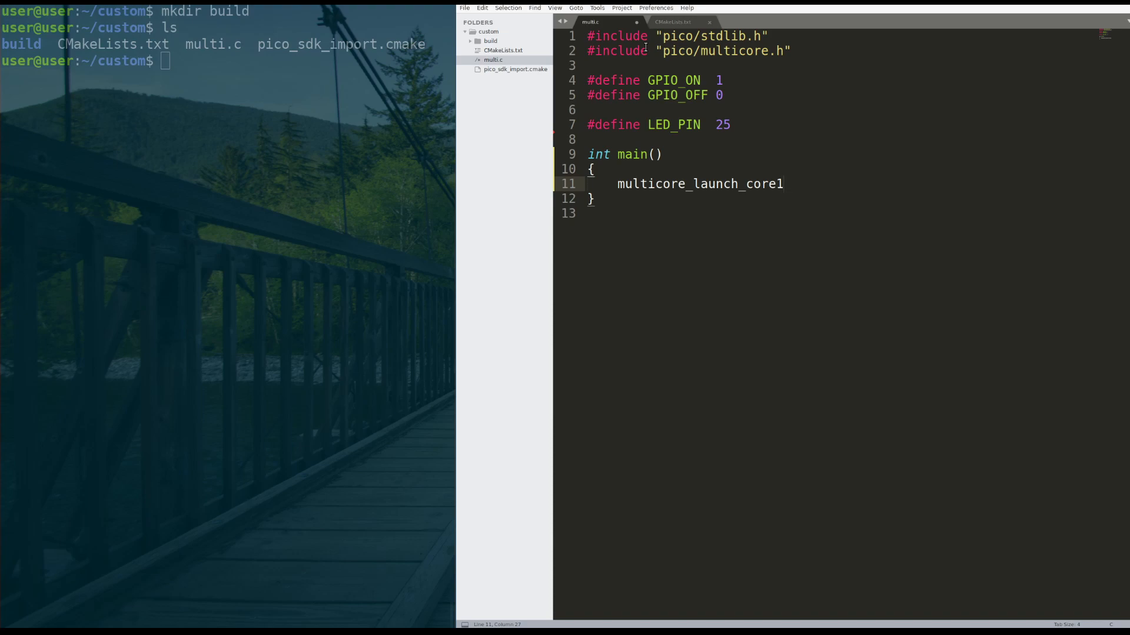
pyautogui.click(587, 154)
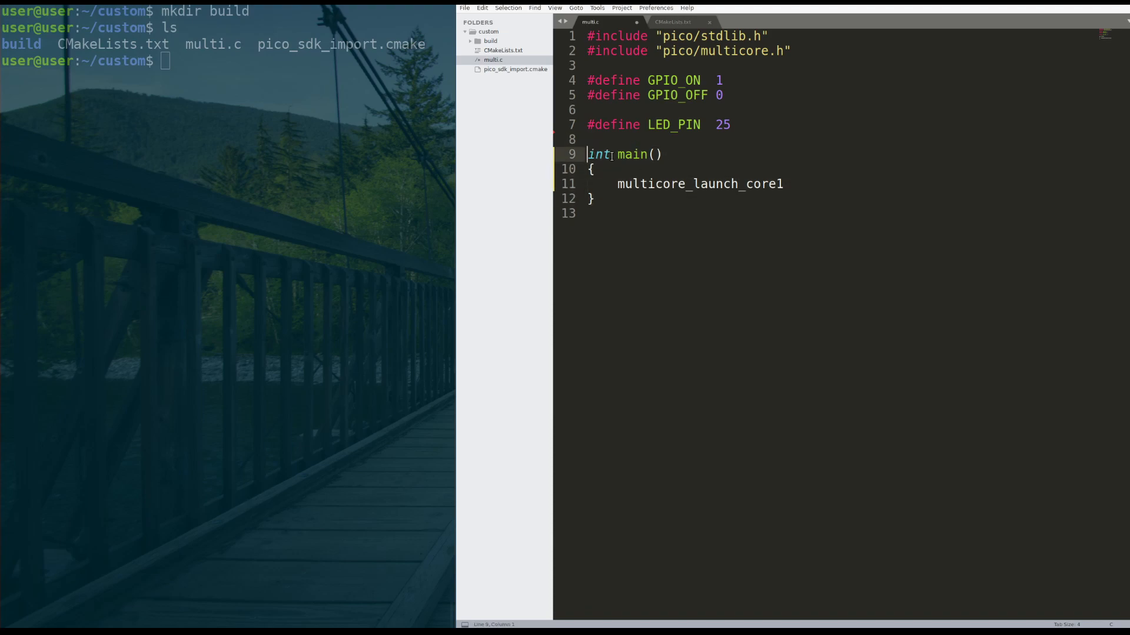
pyautogui.doubleClick(699, 183)
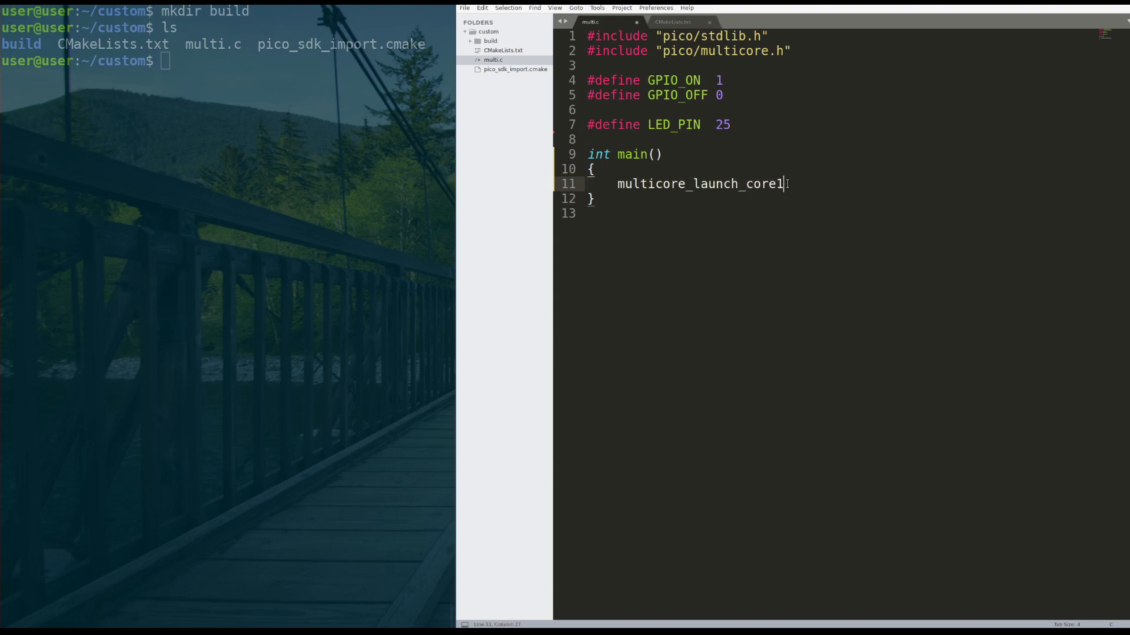
pyautogui.write('(')
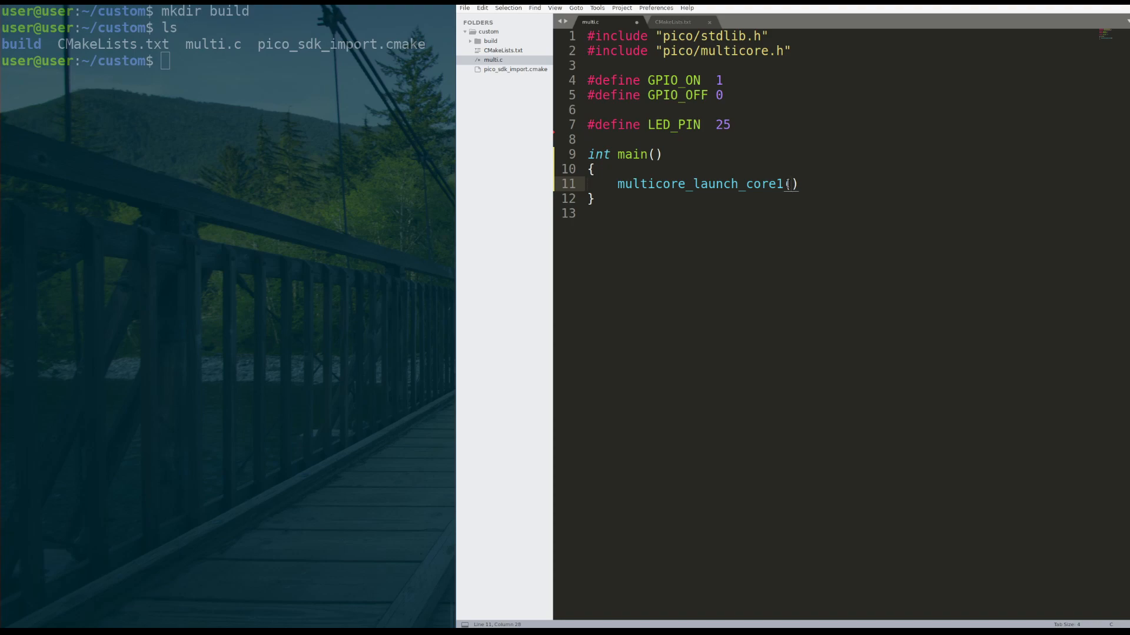
pyautogui.write('second_core_code')
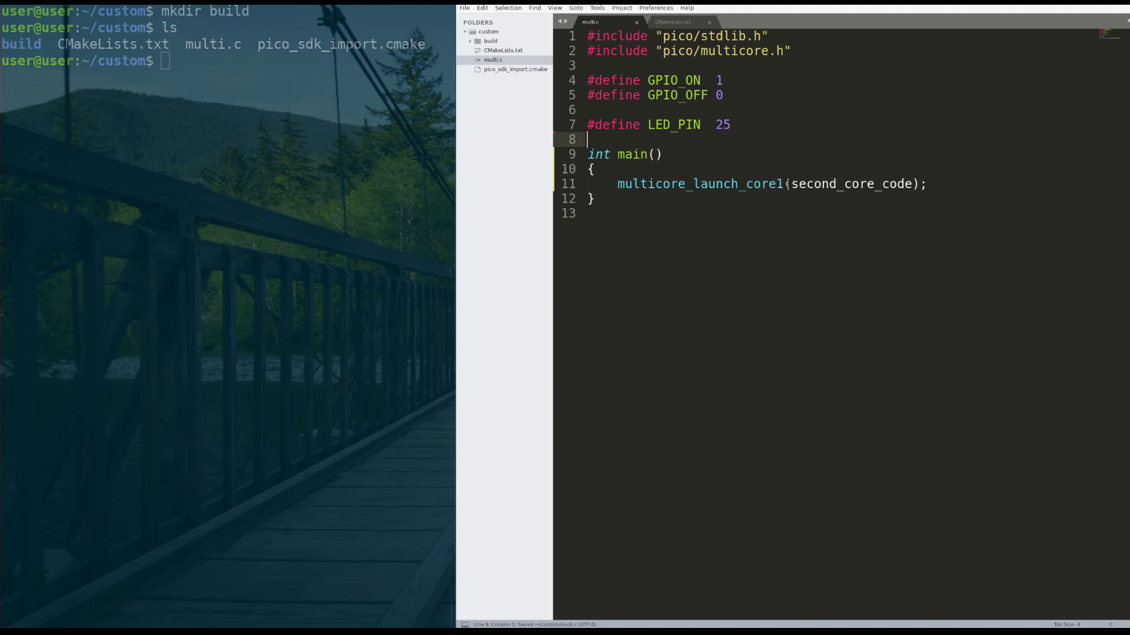
pyautogui.write('void')
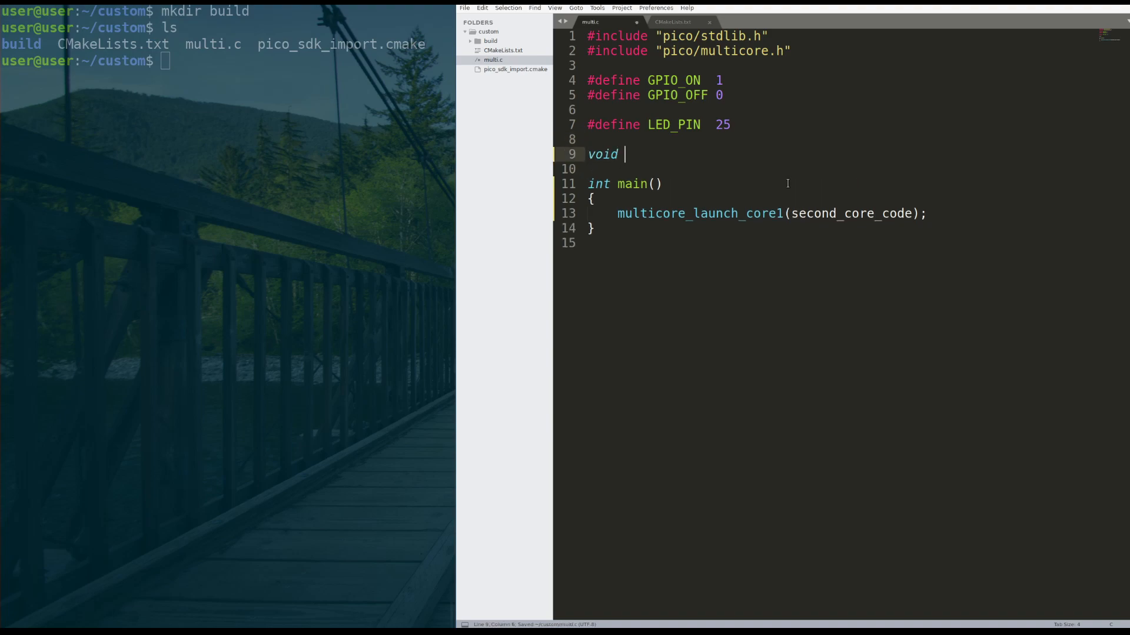
# Define void second_core_code() with braces above main, starting its body with while(1)
pyautogui.write('second_core_code()')
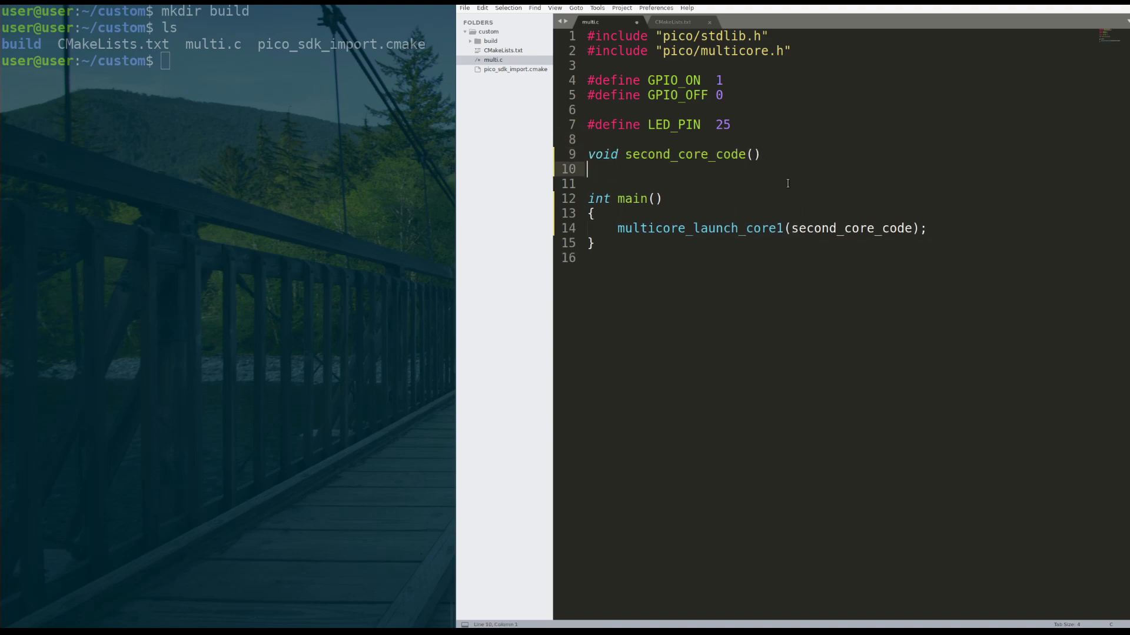
pyautogui.write('{')
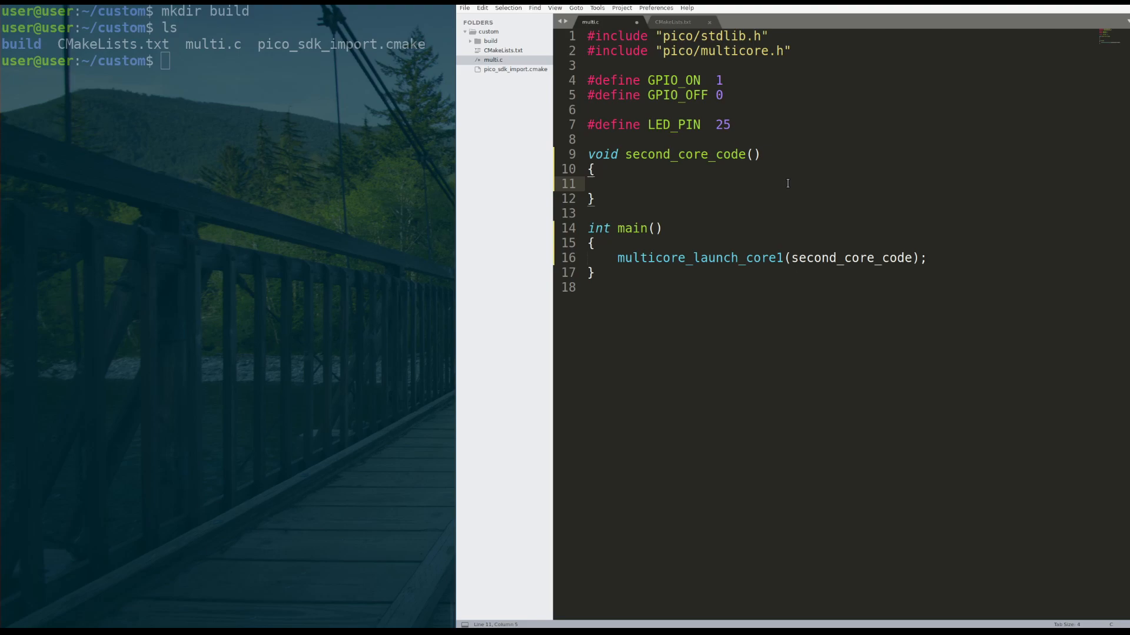
pyautogui.click(616, 184)
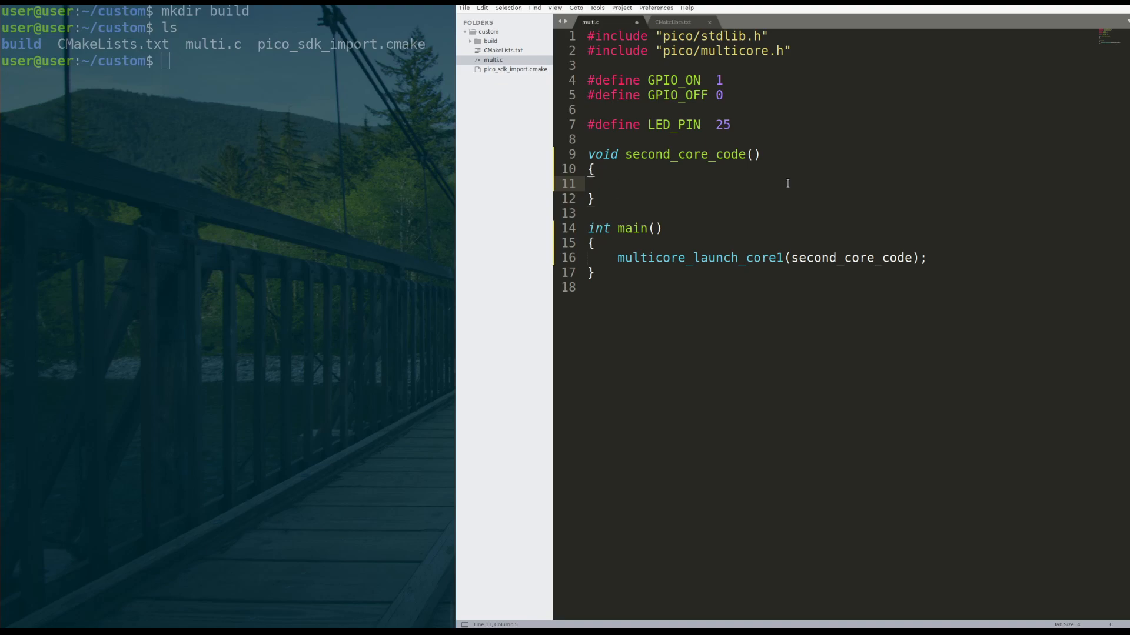
pyautogui.click(616, 183)
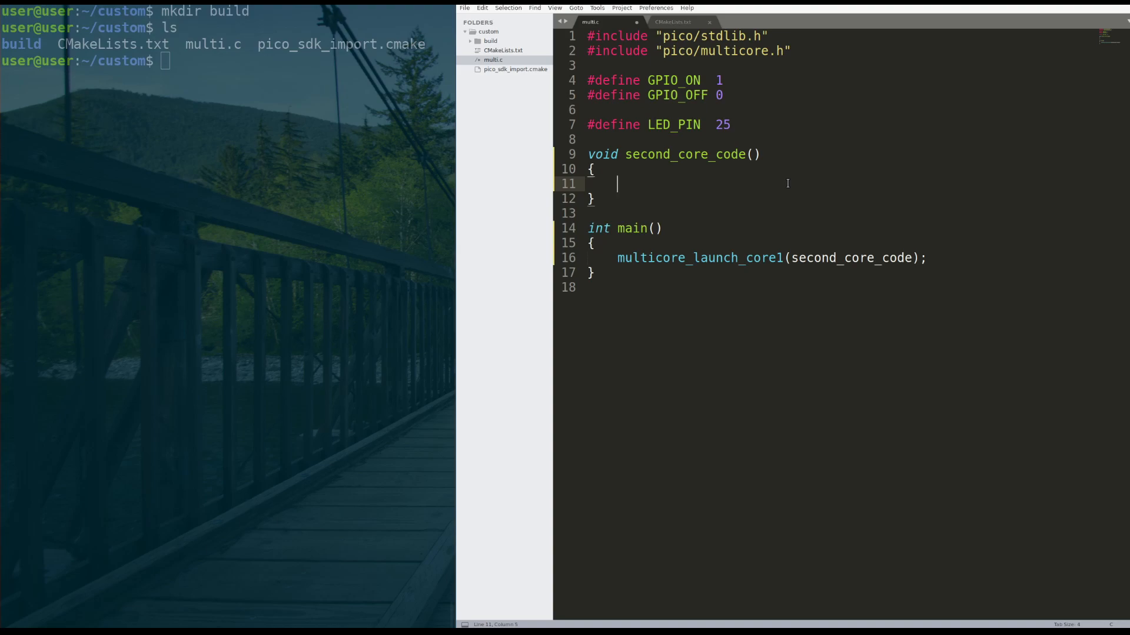
pyautogui.press('Backspace')
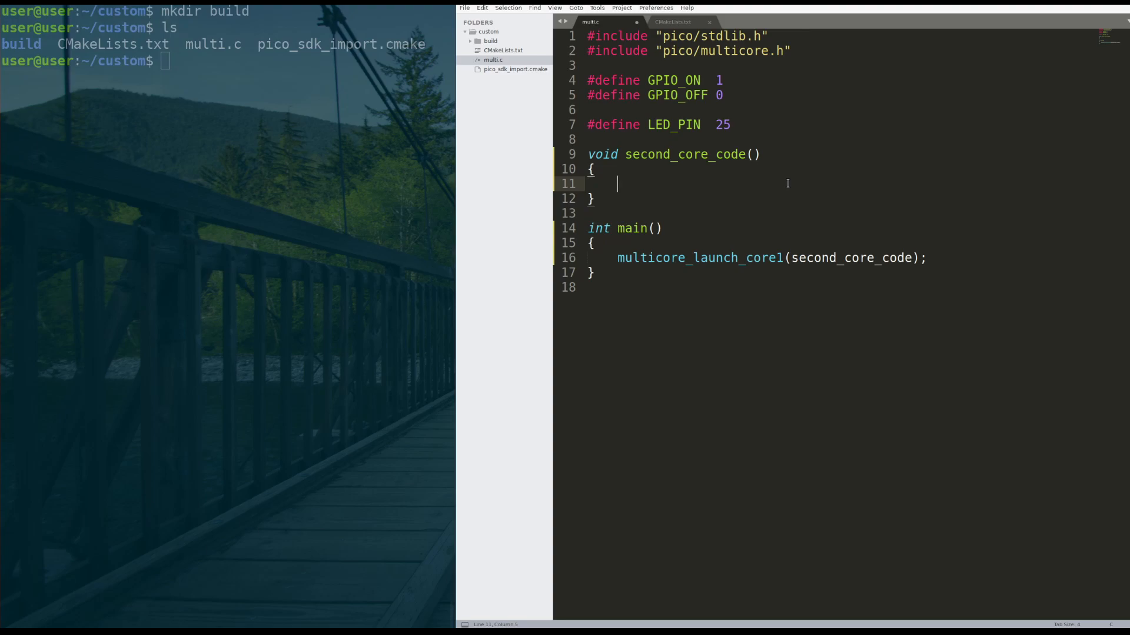
pyautogui.write('while(1)')
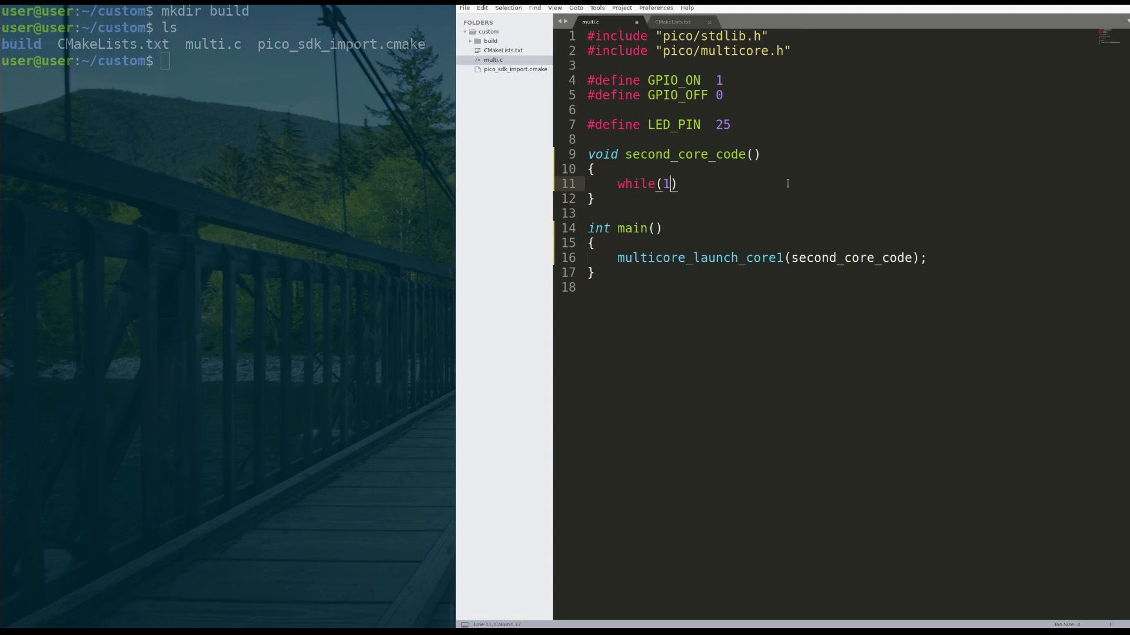
# Fill the while(1) loop with sleep(500) and multicore_fifo_push_blocking(GPIO_ON)
pyautogui.write('{')
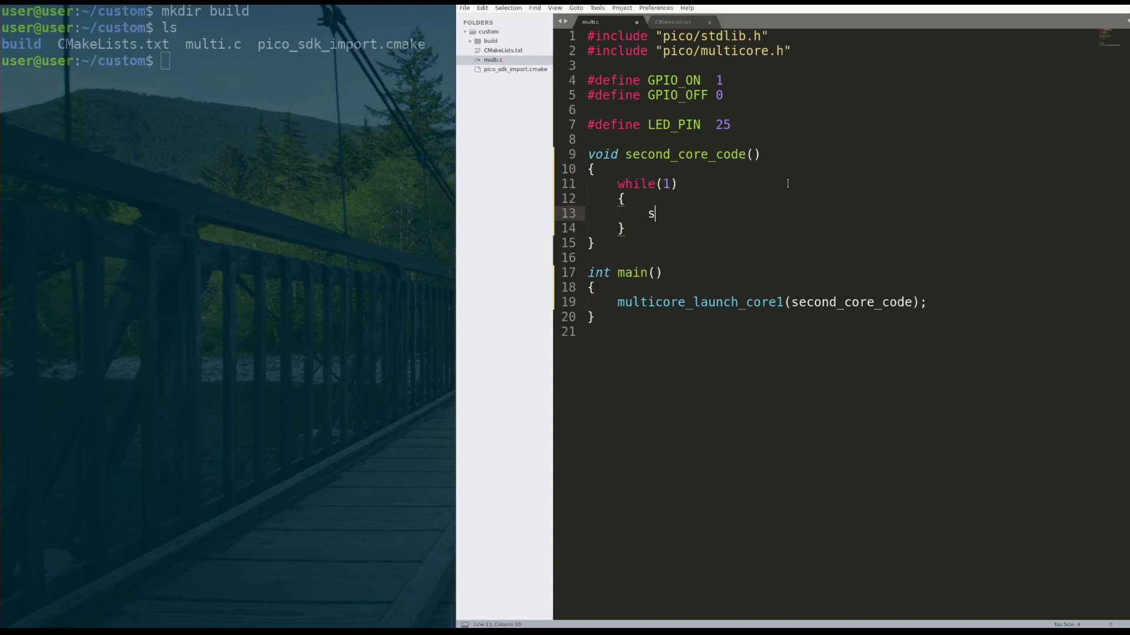
pyautogui.write('leep(500);')
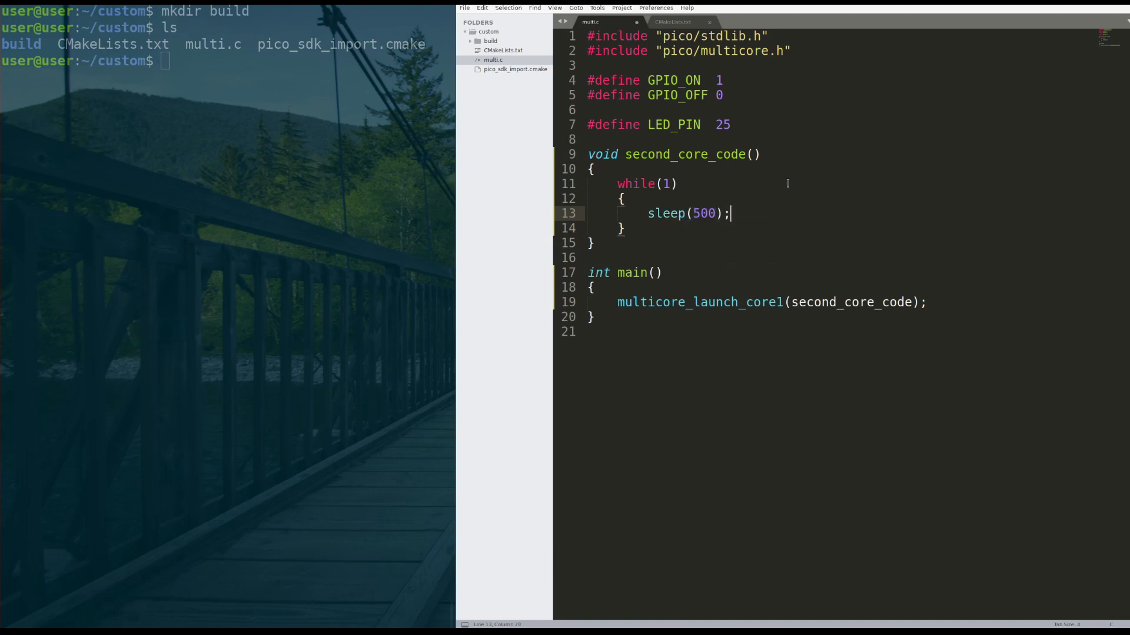
pyautogui.press('enter')
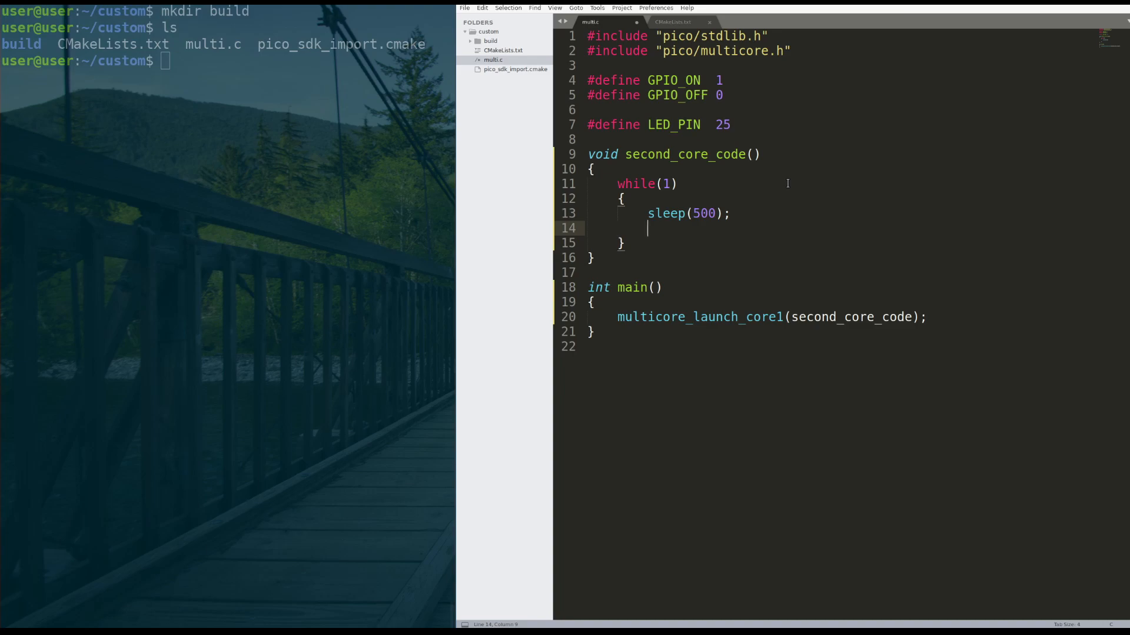
pyautogui.write('multicore_fifo_p')
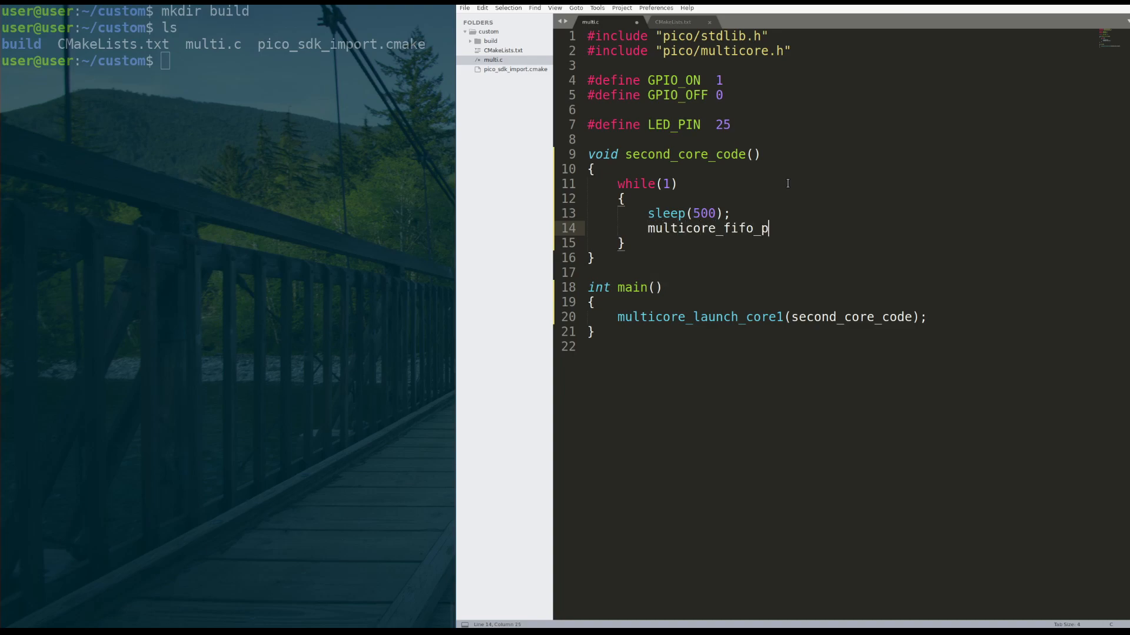
pyautogui.write('ush_block')
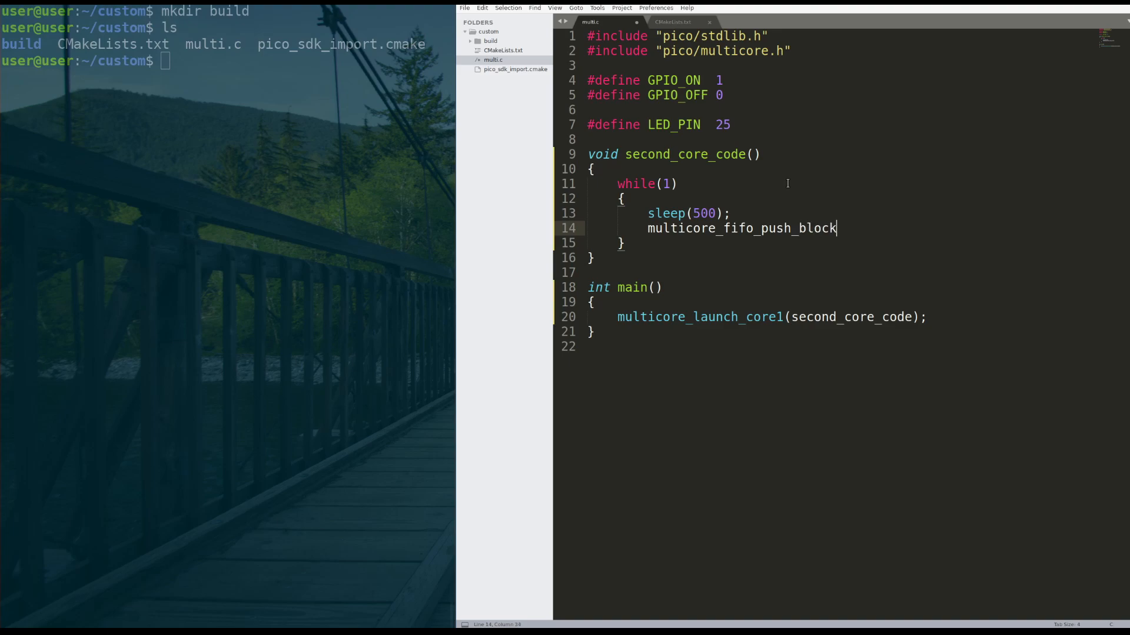
pyautogui.write('ing()')
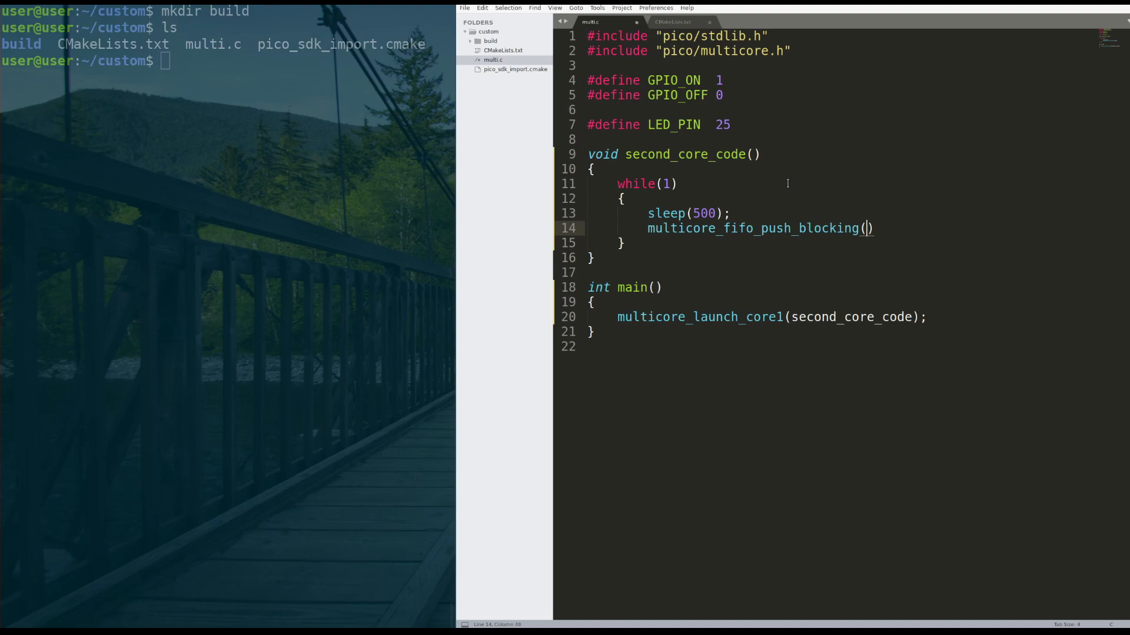
pyautogui.write('GPIO_ON')
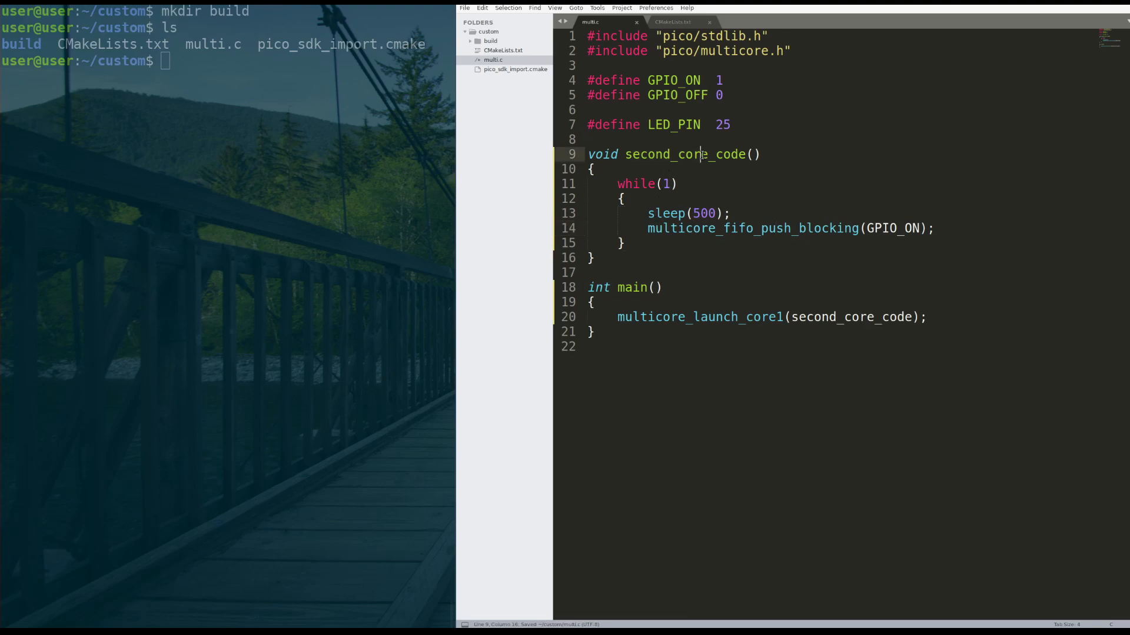
# Duplicate the sleep and push lines, changing the copy to push GPIO_OFF
pyautogui.doubleClick(893, 228)
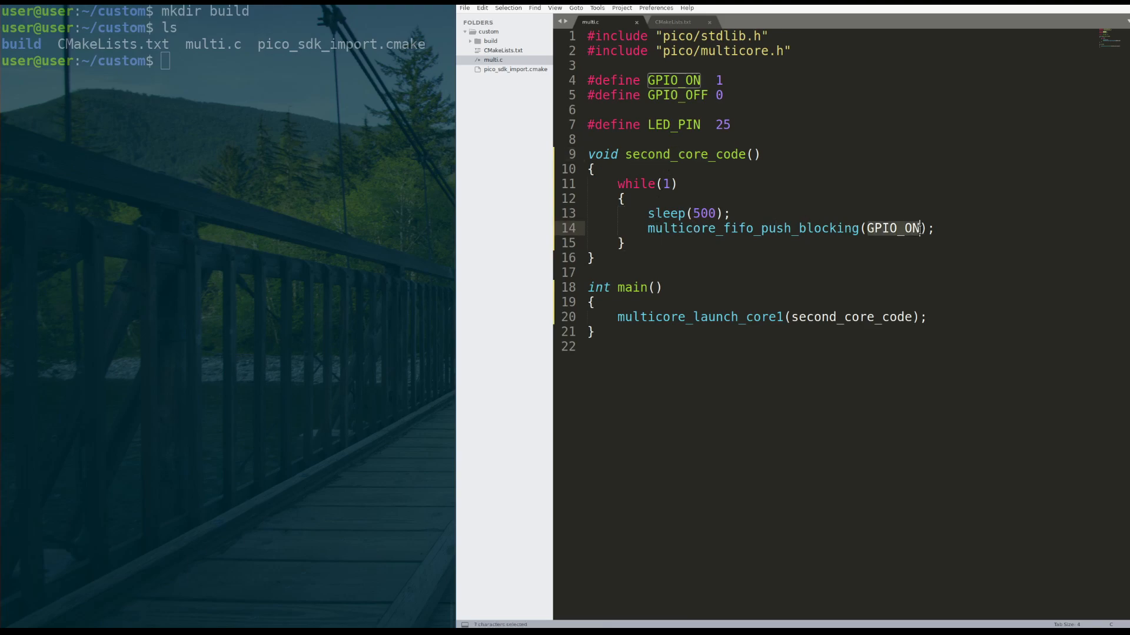
pyautogui.click(720, 80)
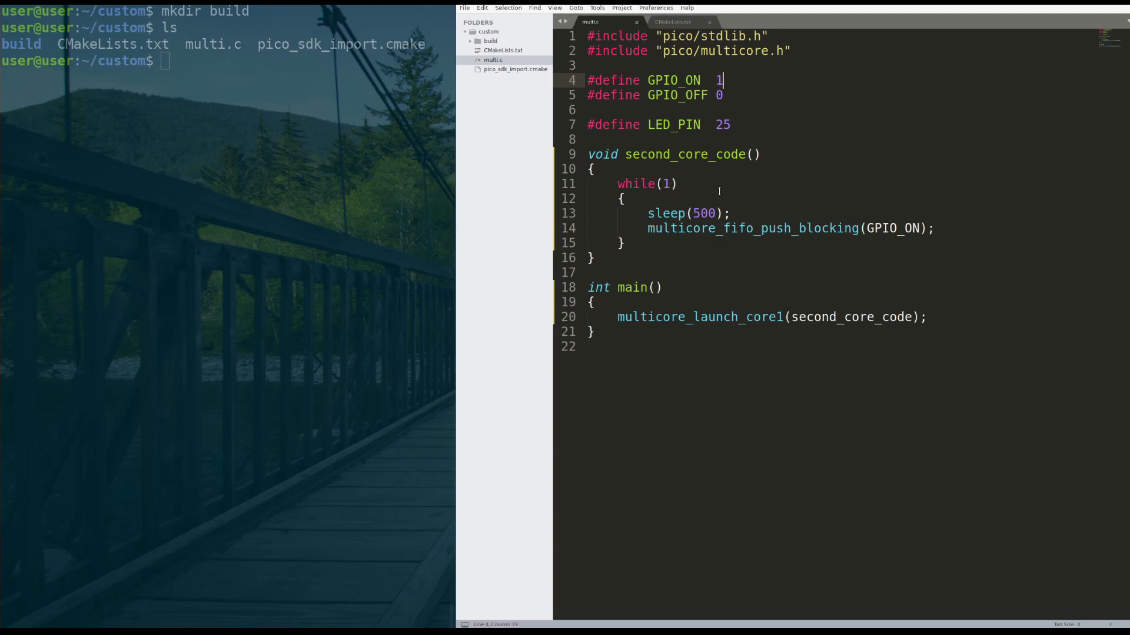
pyautogui.click(753, 228)
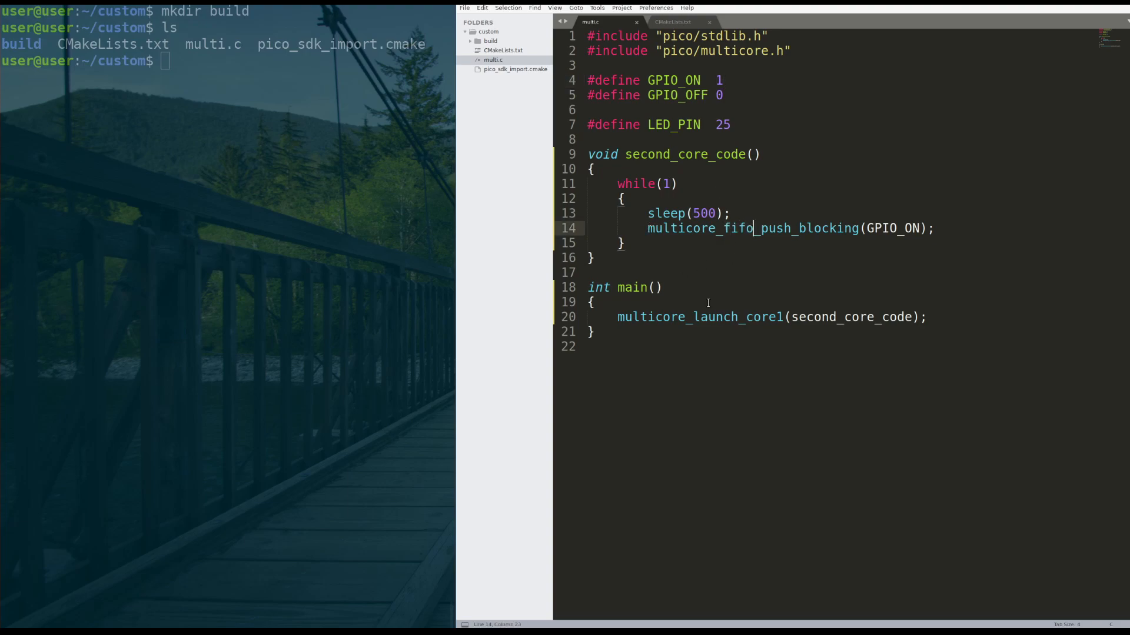
pyautogui.moveTo(754, 229); pyautogui.dragTo(934, 228)
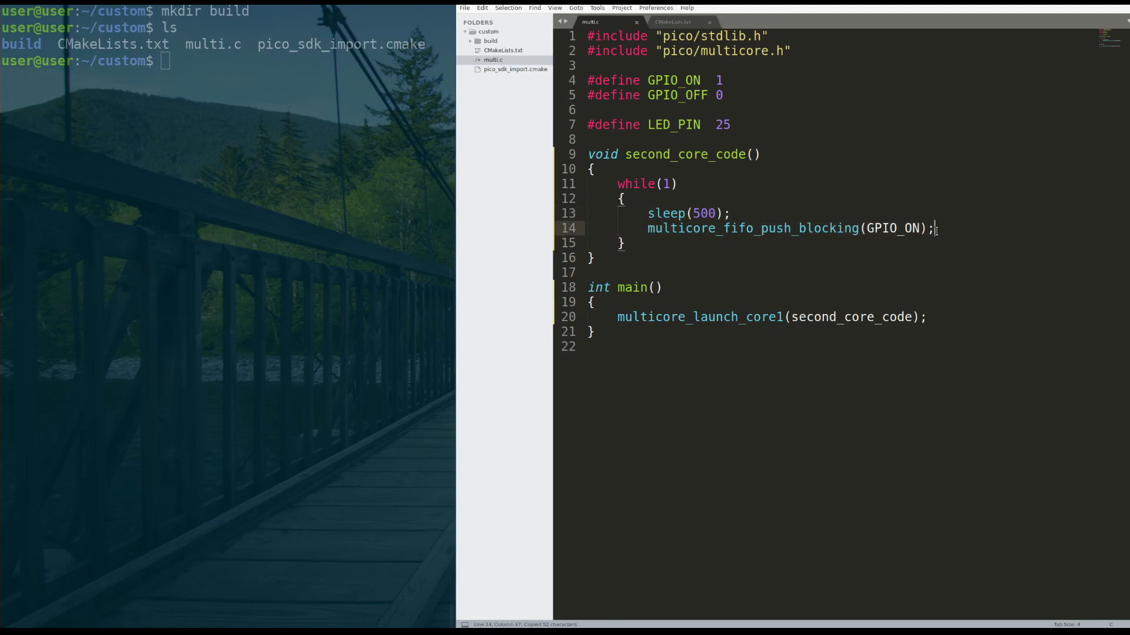
pyautogui.press('ctrl+v')
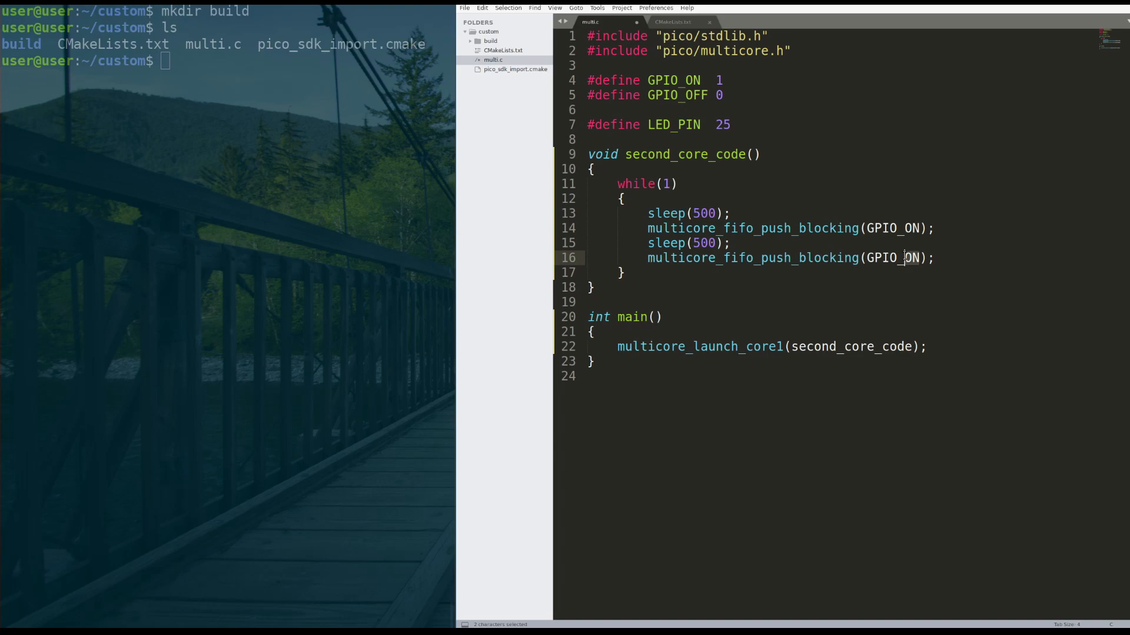
pyautogui.write('OFF')
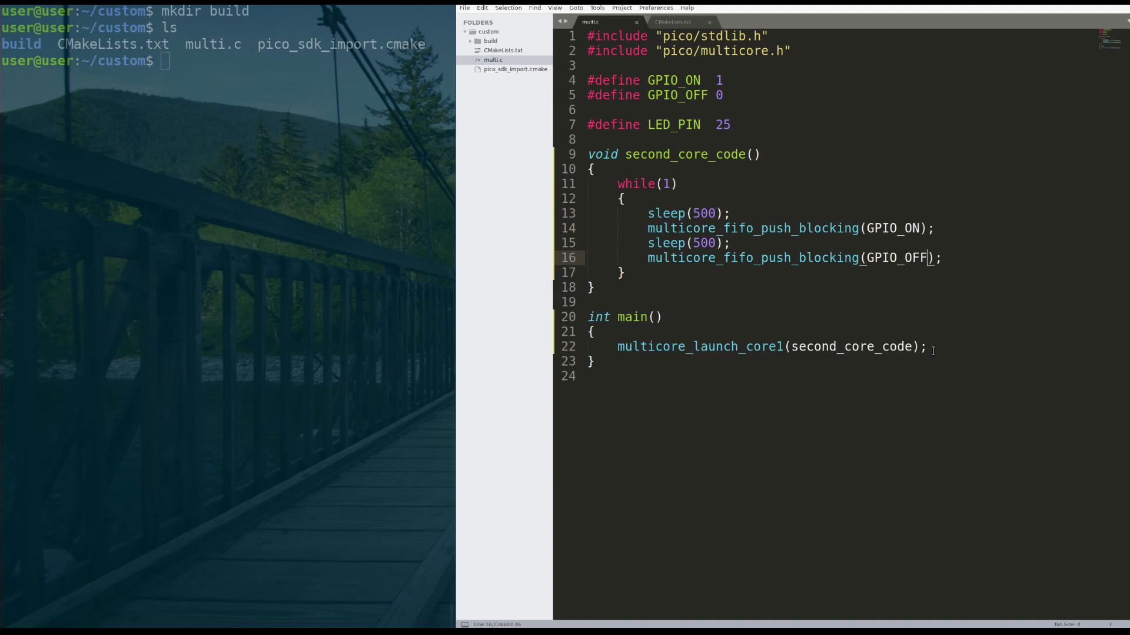
pyautogui.press('enter')
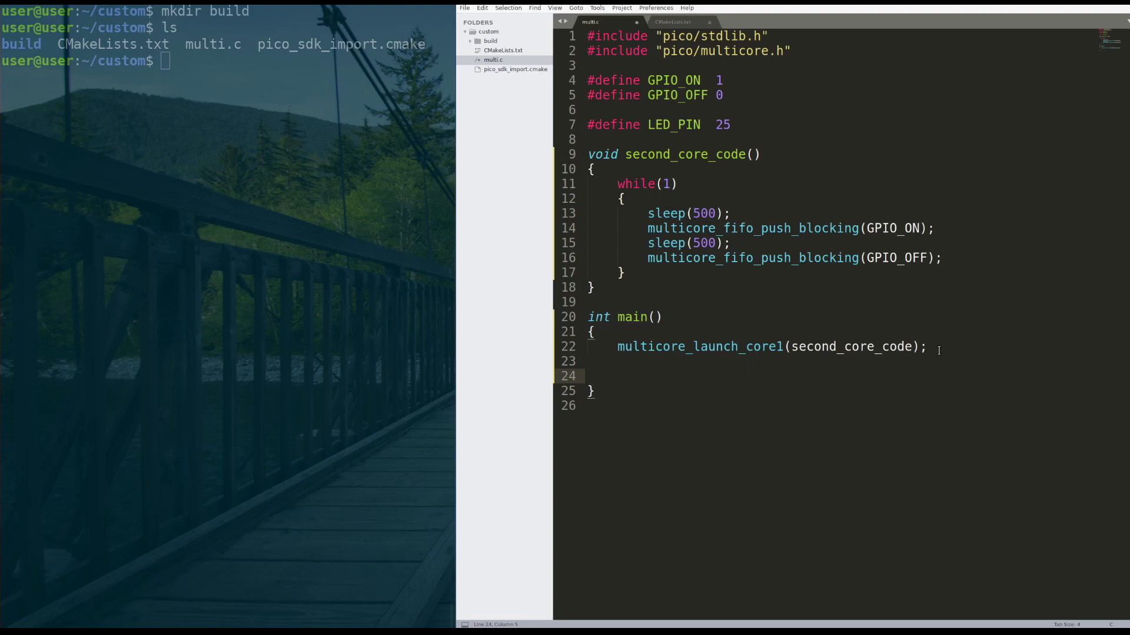
# Initialise LED_PIN with gpio_init and gpio_set_dir(LED_PIN, GPIO_OUT), then open the loop body
pyautogui.write('gpio')
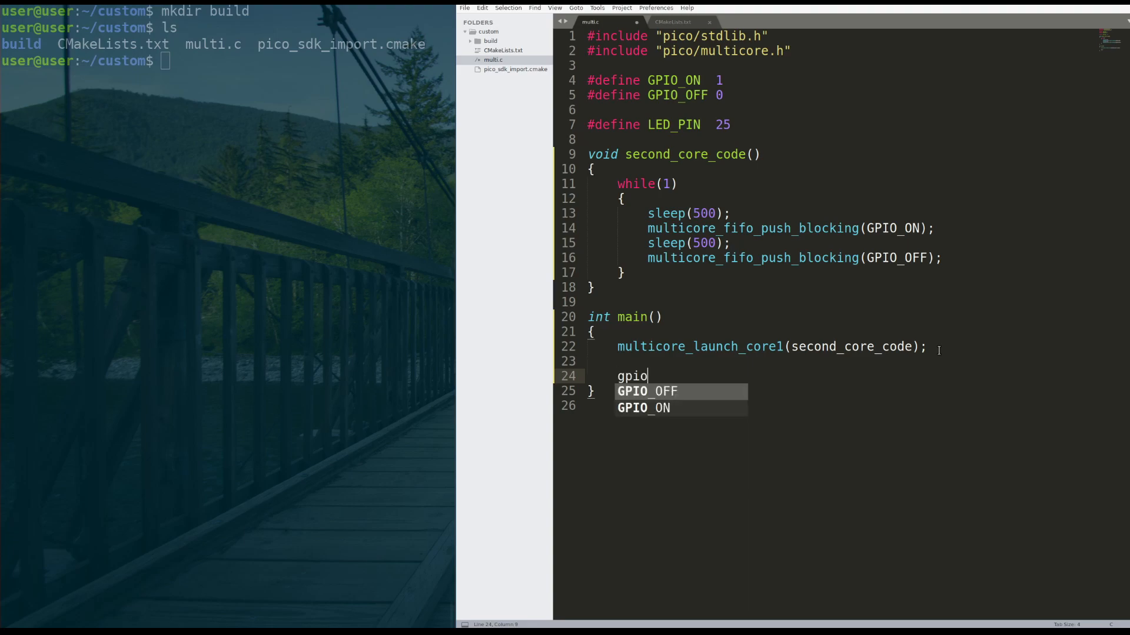
pyautogui.write('_init(LE')
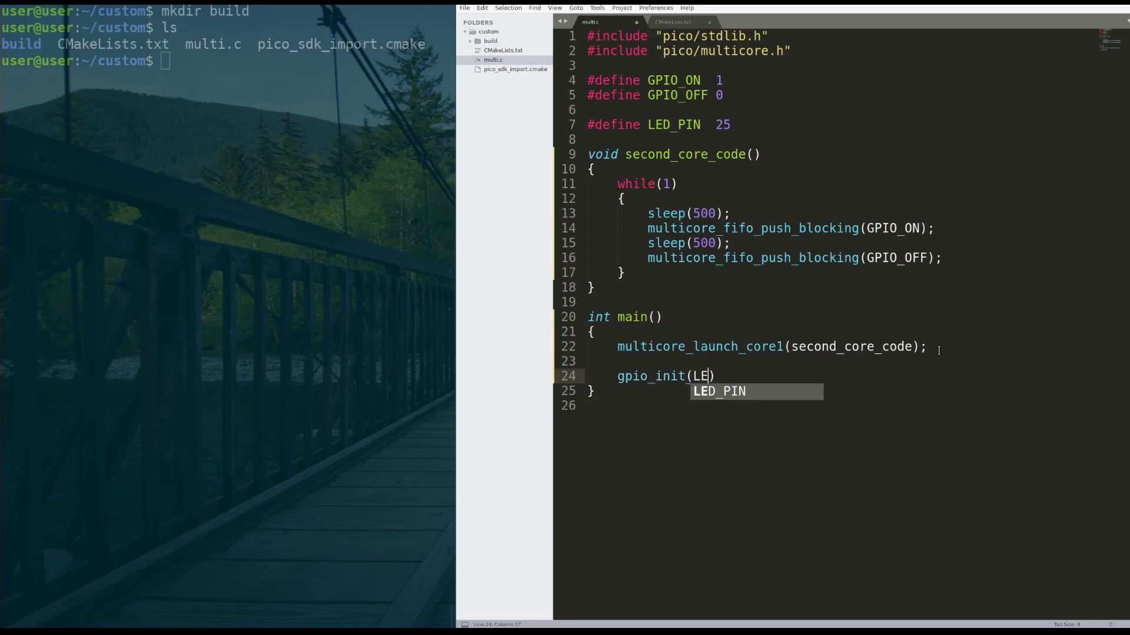
pyautogui.write('D_PIN')
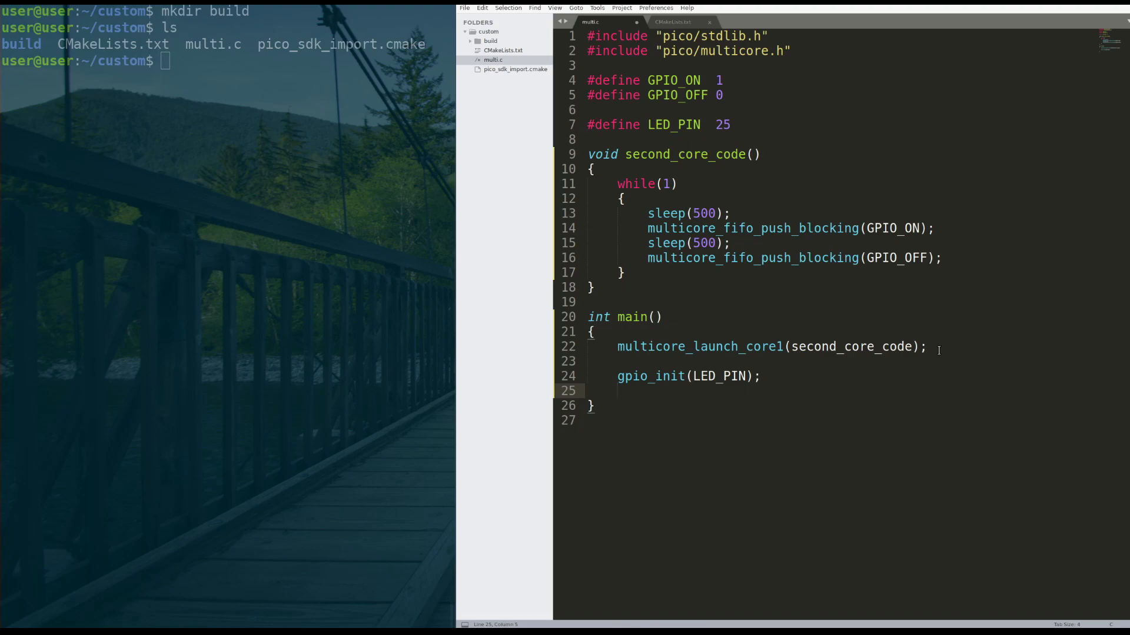
pyautogui.write('gpio_set_')
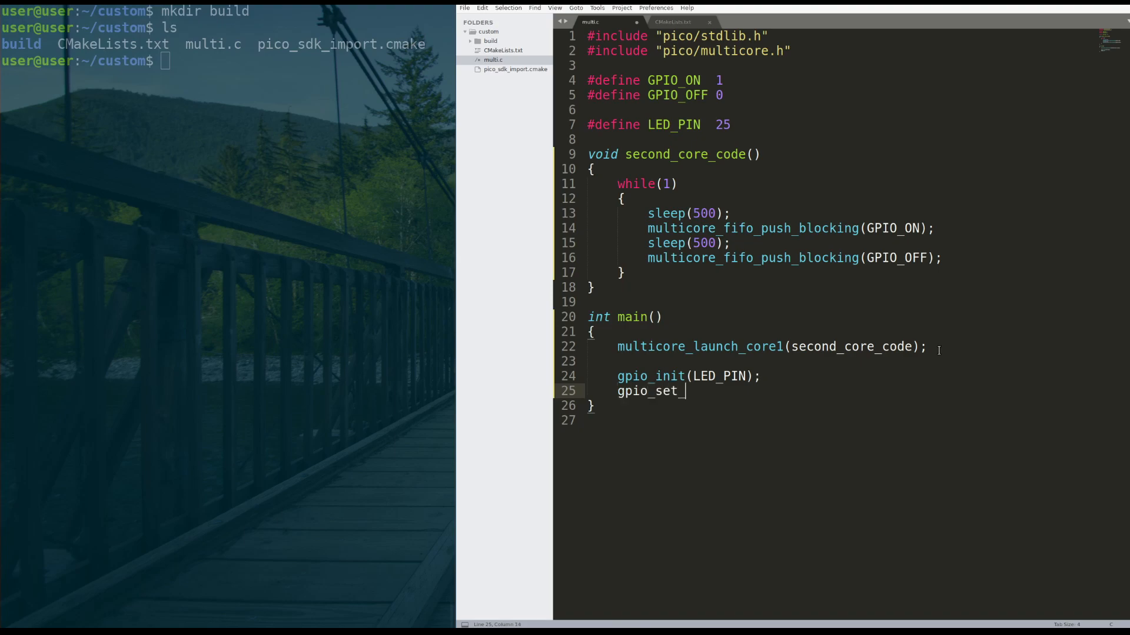
pyautogui.write('dir(LED_PI')
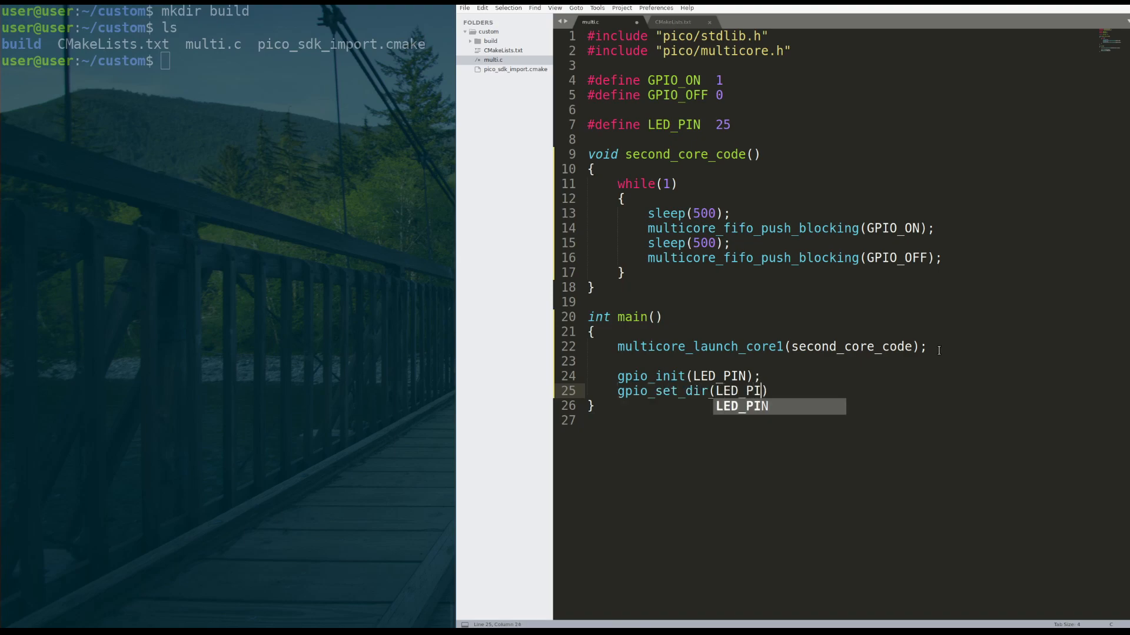
pyautogui.write('N, GPIO_OUT);')
pyautogui.write('while(1')
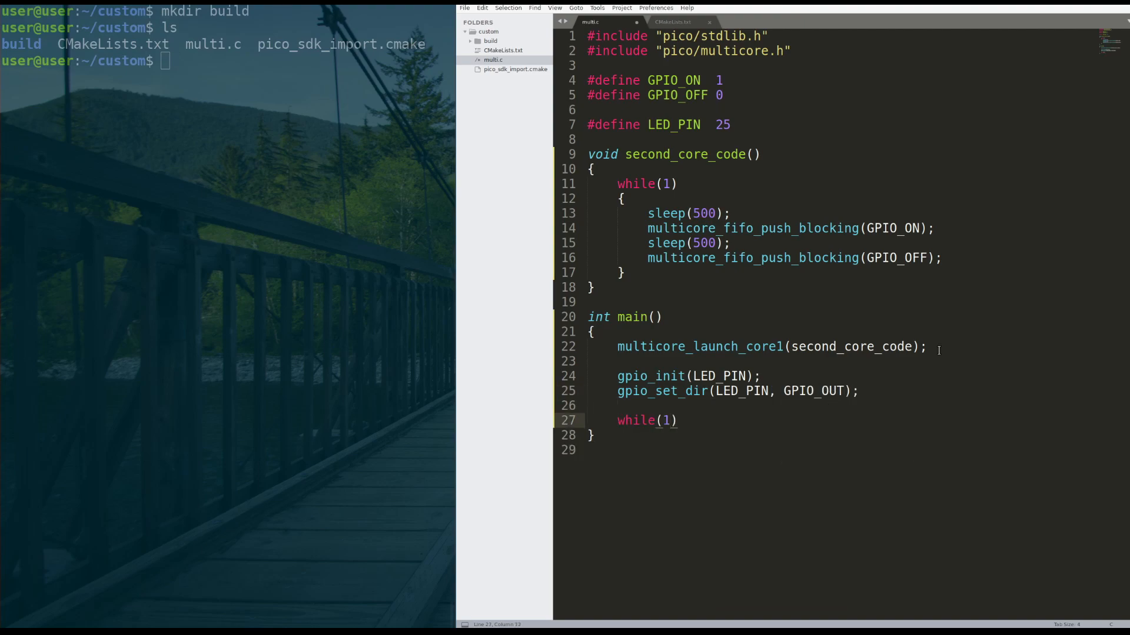
pyautogui.write('{')
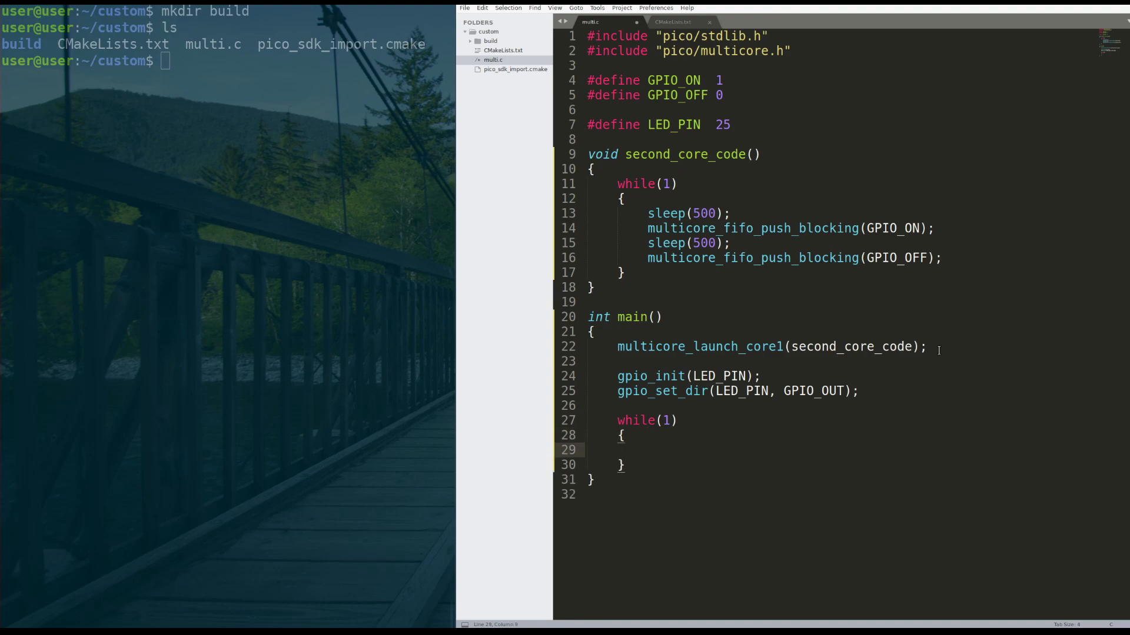
# Read uint32_t command = multicore_fifo_pop_blocking(); inside main's loop
pyautogui.write('uint')
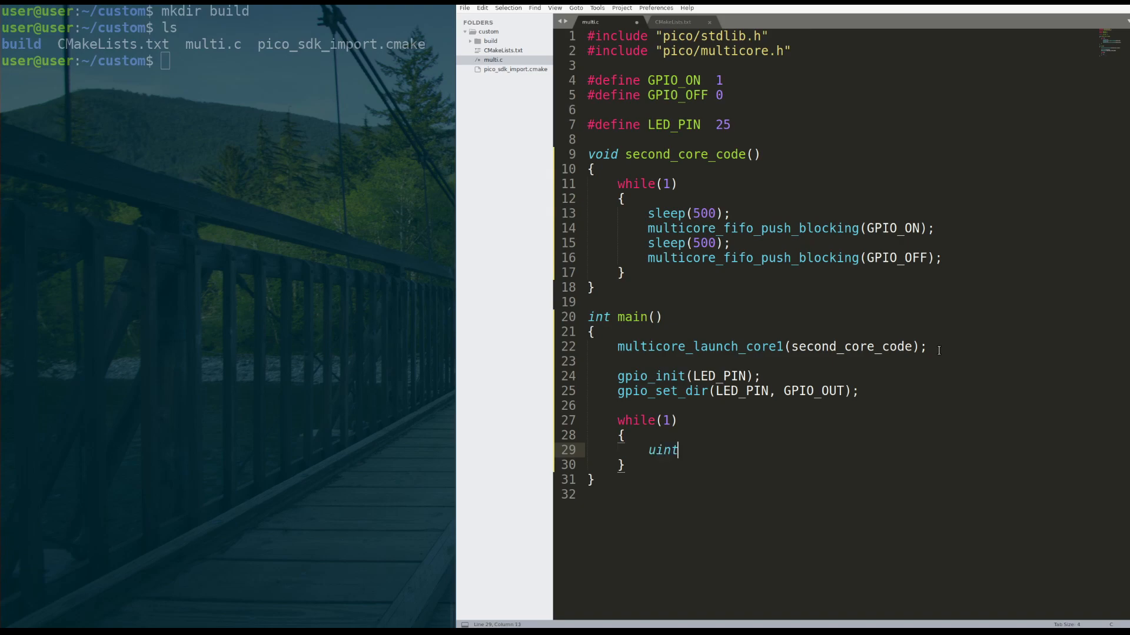
pyautogui.write('32_t c')
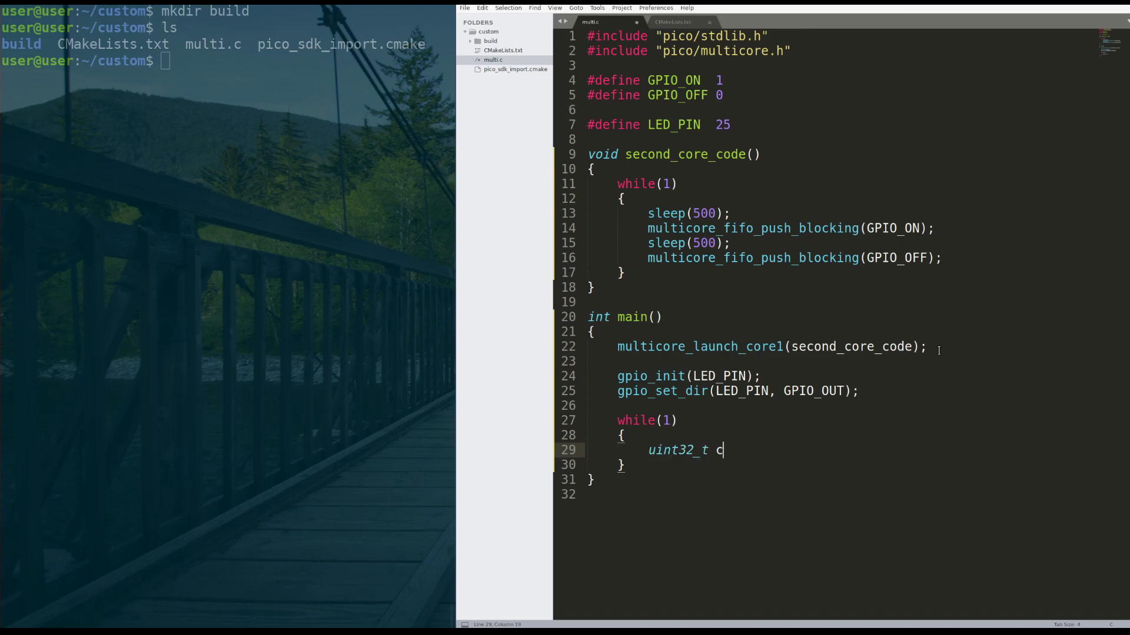
pyautogui.write('ommand')
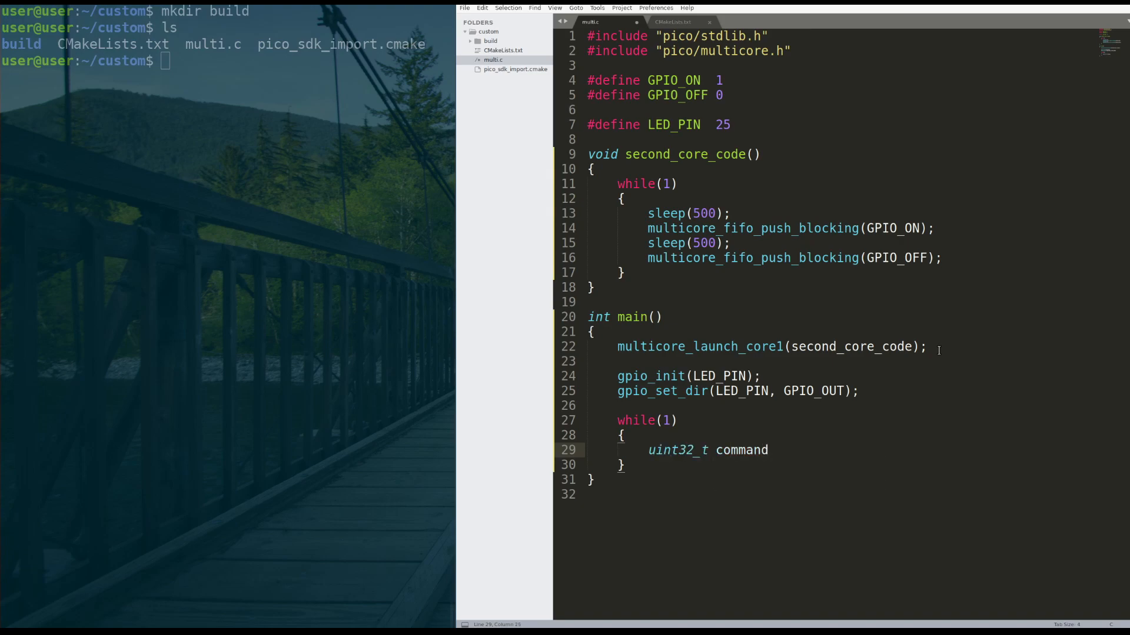
pyautogui.write('= multi')
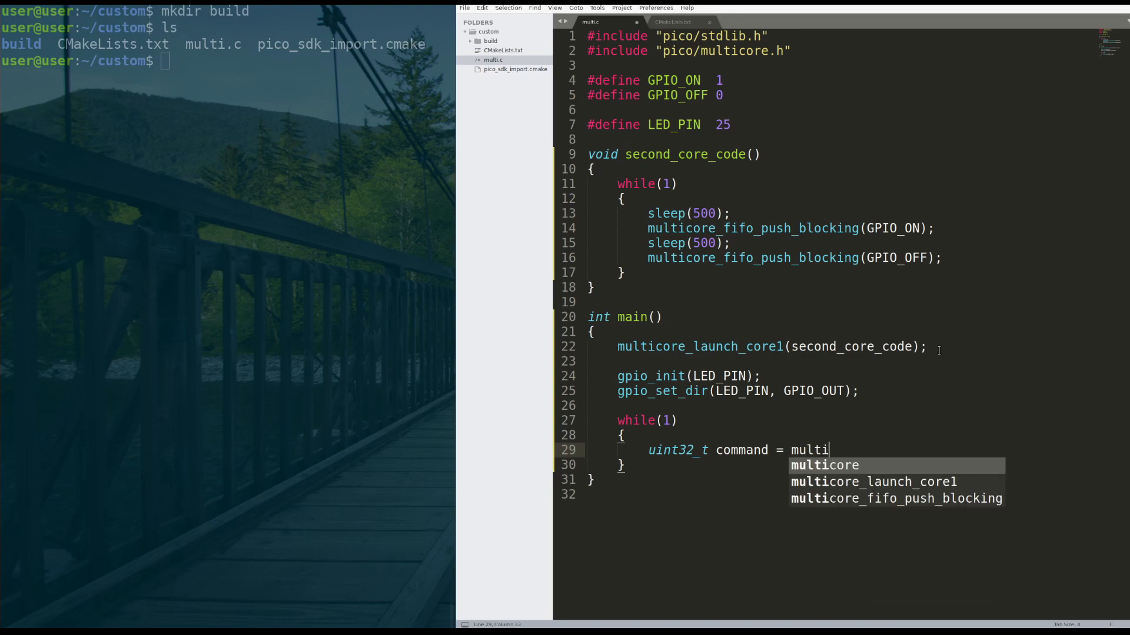
pyautogui.write('core_fifo_pop_block(')
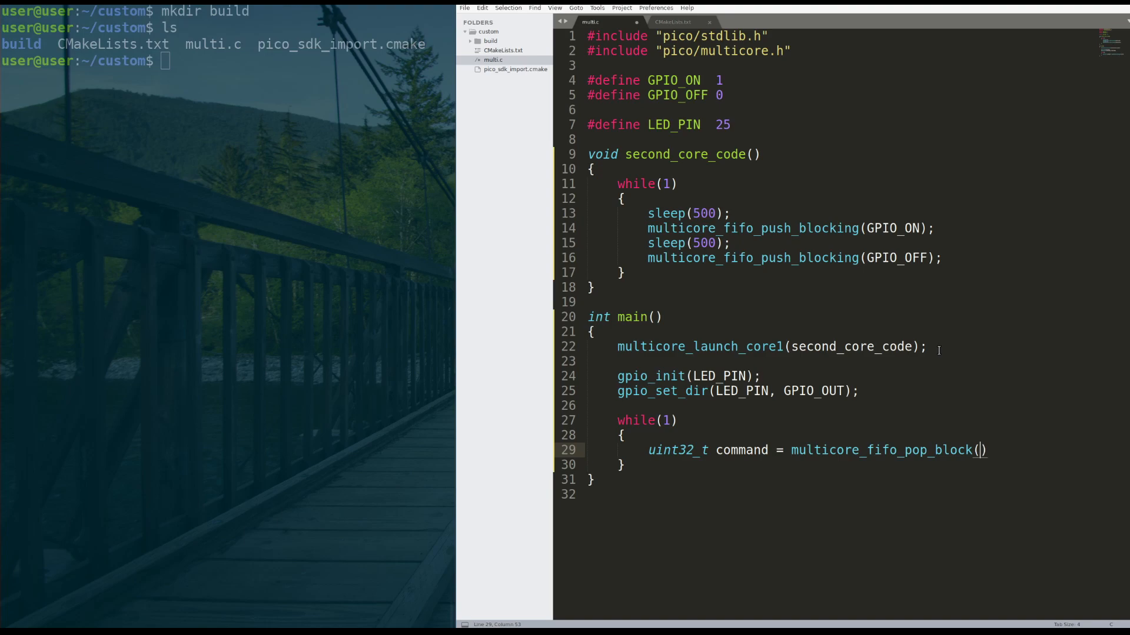
pyautogui.write('ing')
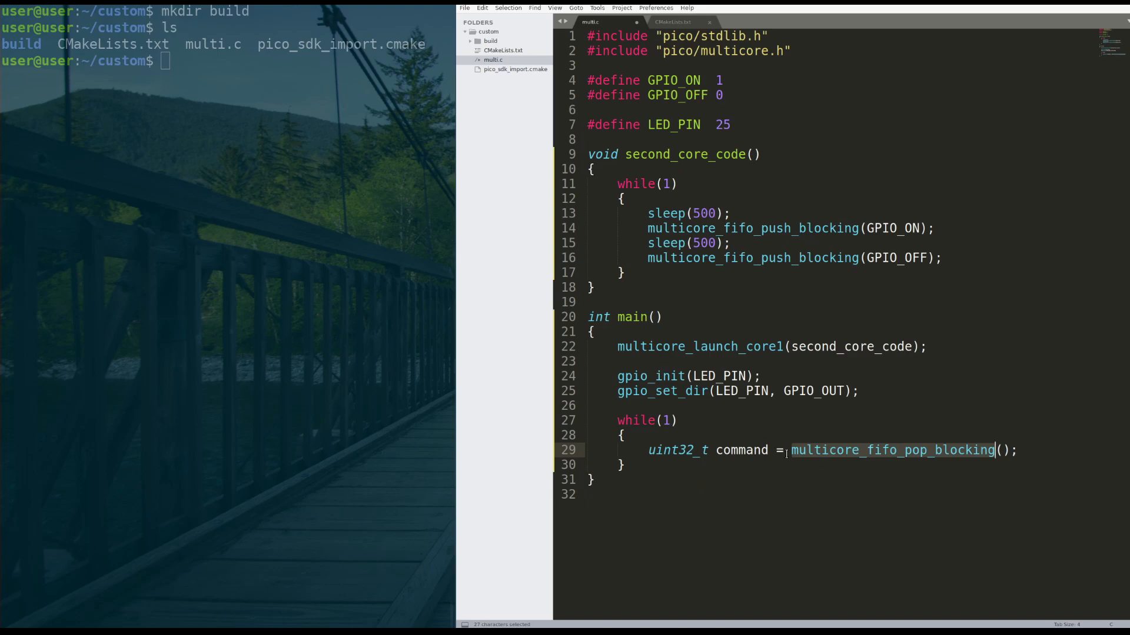
pyautogui.click(948, 455)
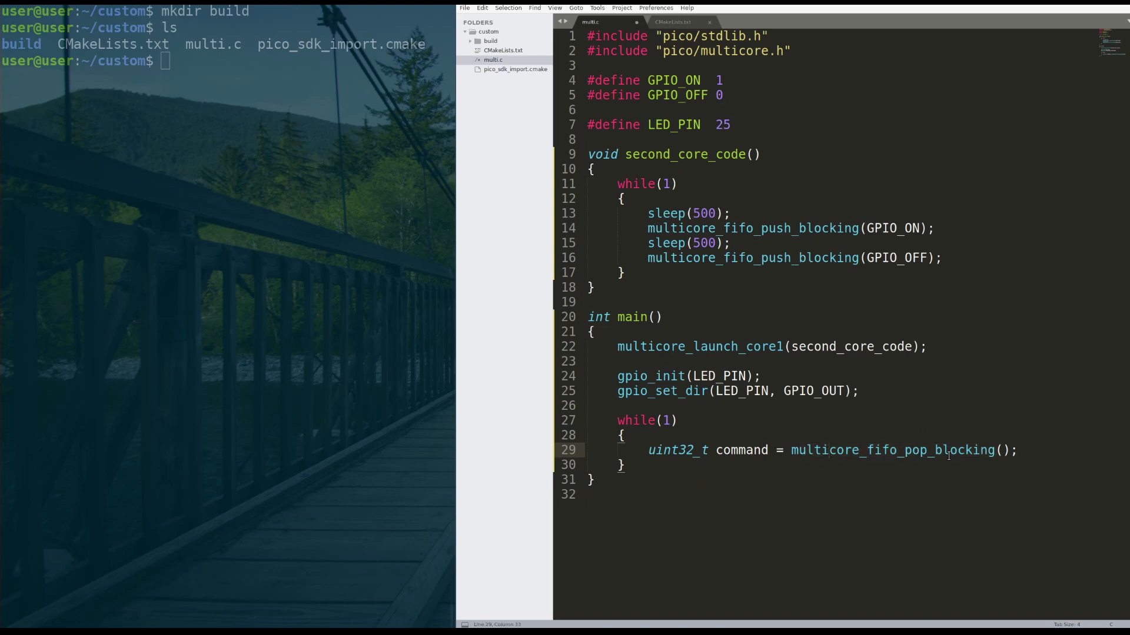
pyautogui.doubleClick(892, 450)
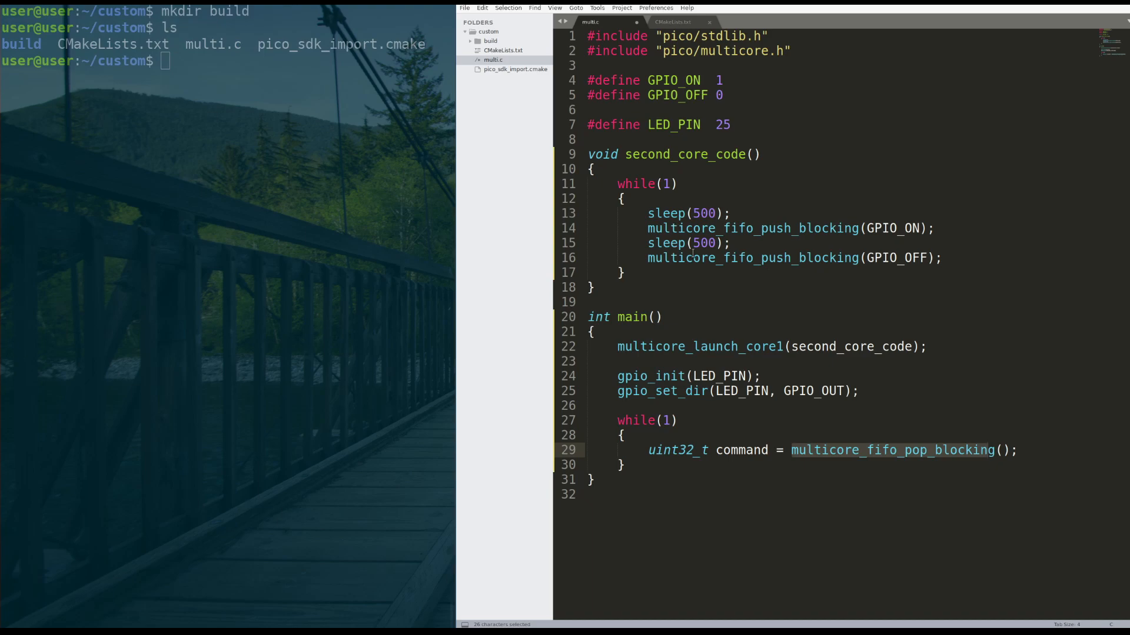
pyautogui.click(681, 257)
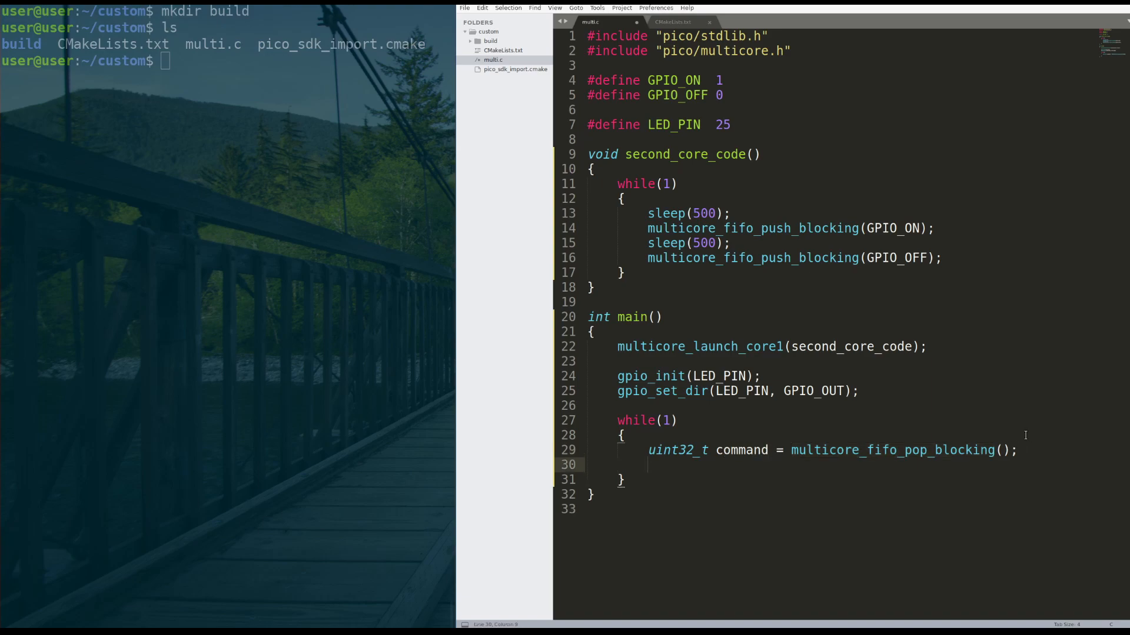
# Write each popped value to the LED with gpio_put(LED_PIN, command); and review the code
pyautogui.write('g')
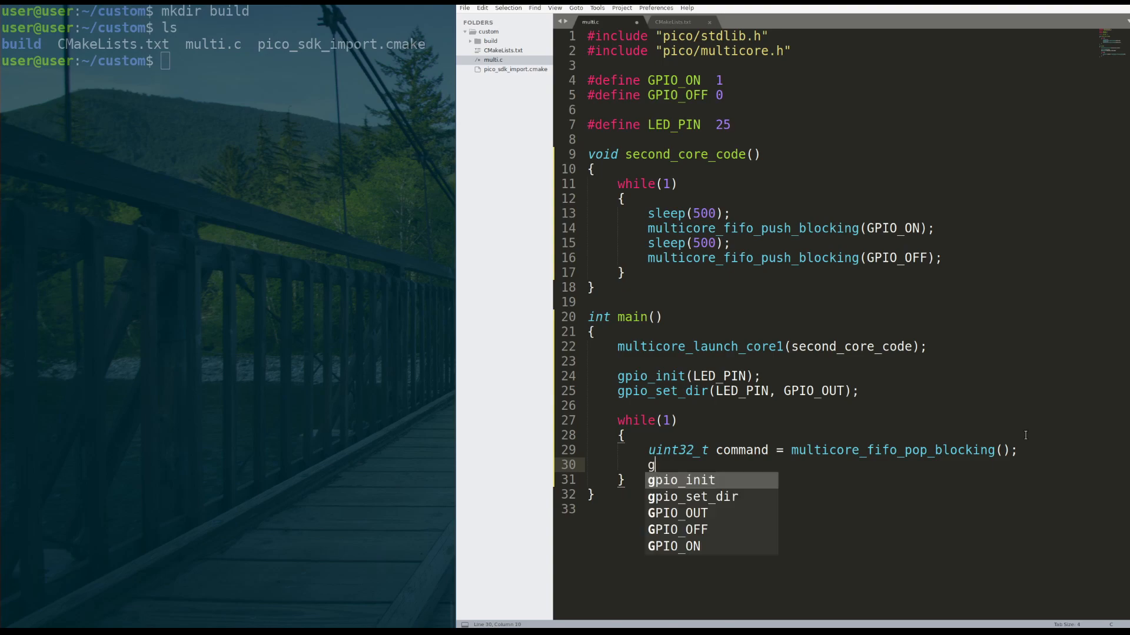
pyautogui.write('pio_put(')
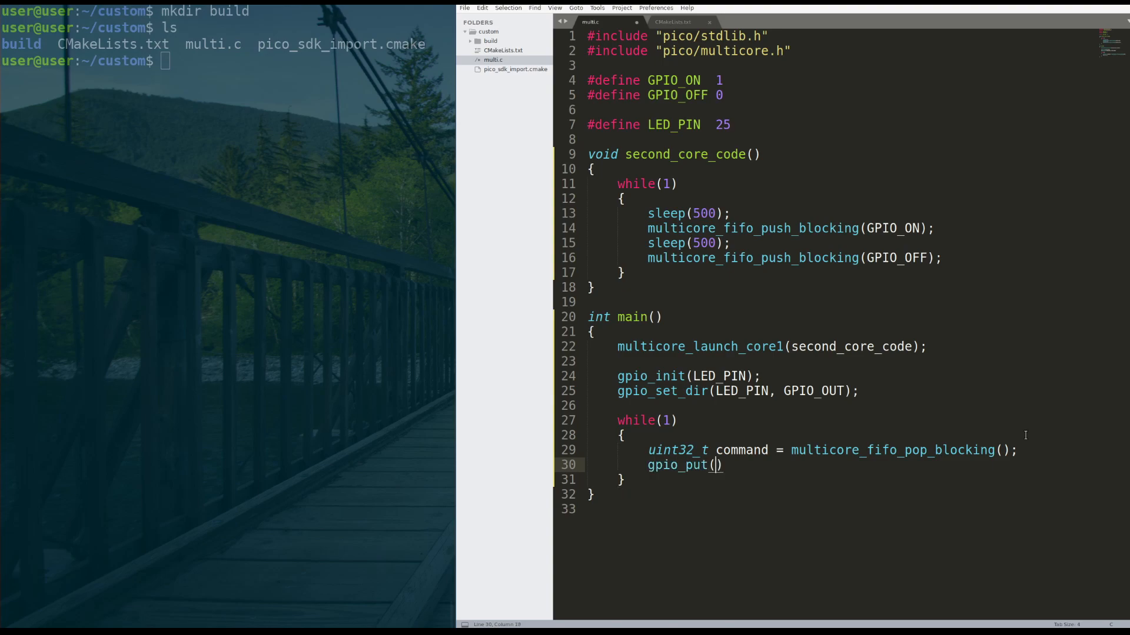
pyautogui.write('LED_PIN,')
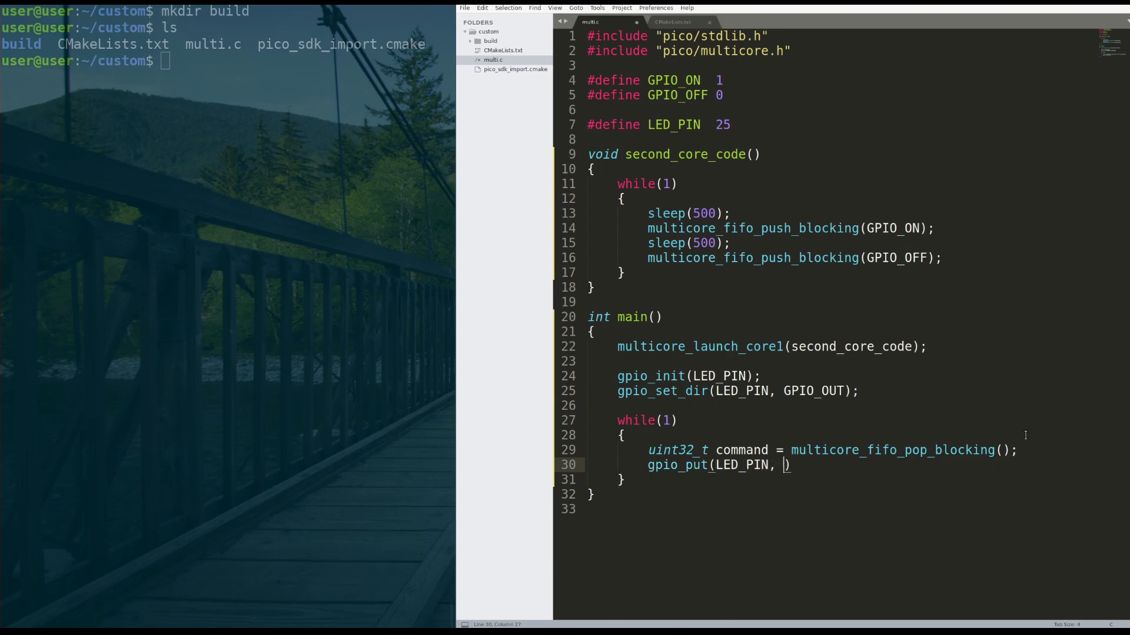
pyautogui.write('command')
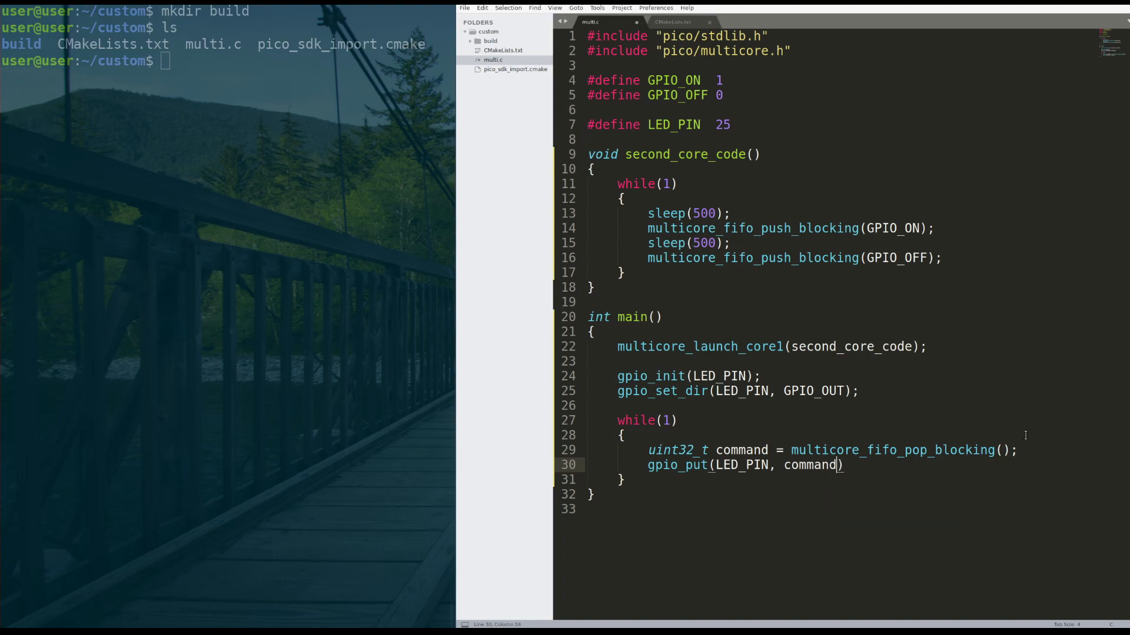
pyautogui.write(';')
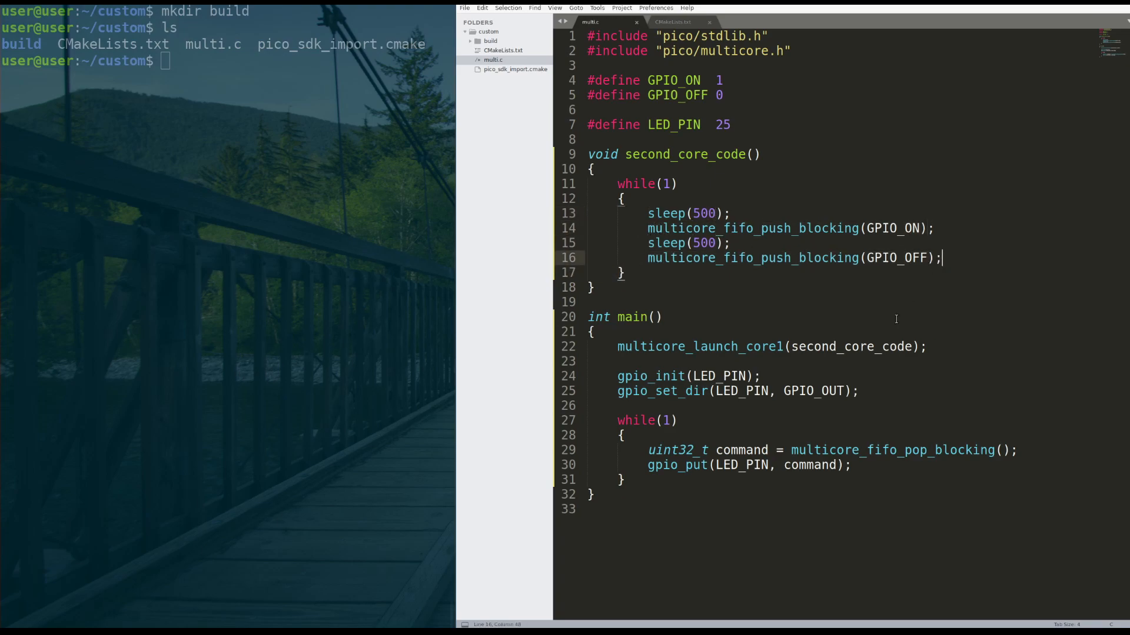
pyautogui.moveTo(617, 376); pyautogui.dragTo(858, 391)
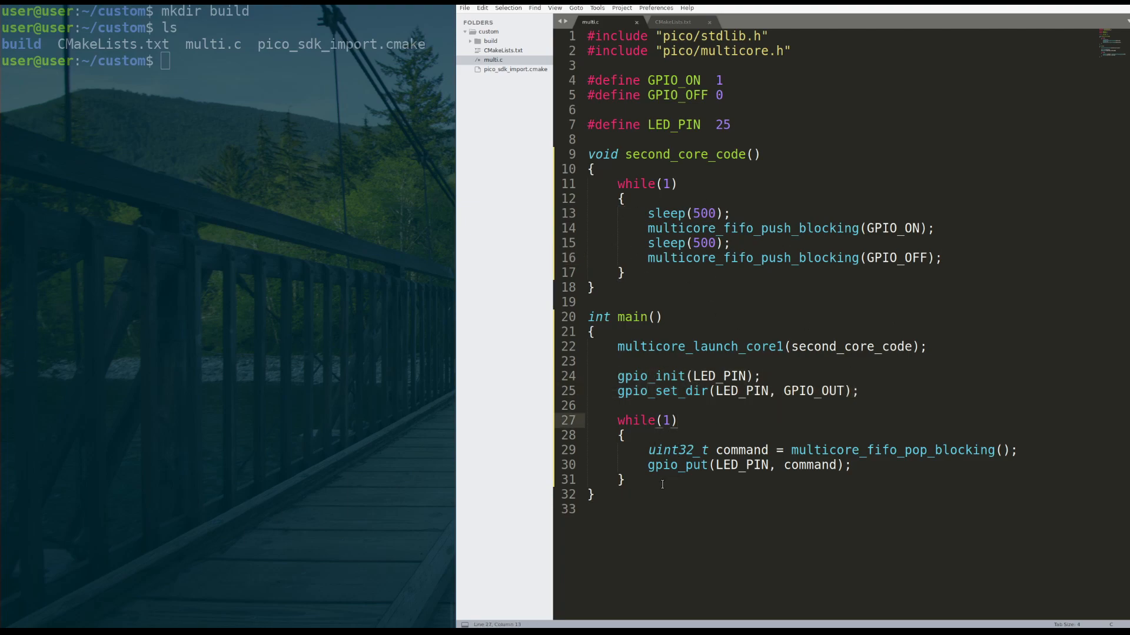
pyautogui.doubleClick(893, 450)
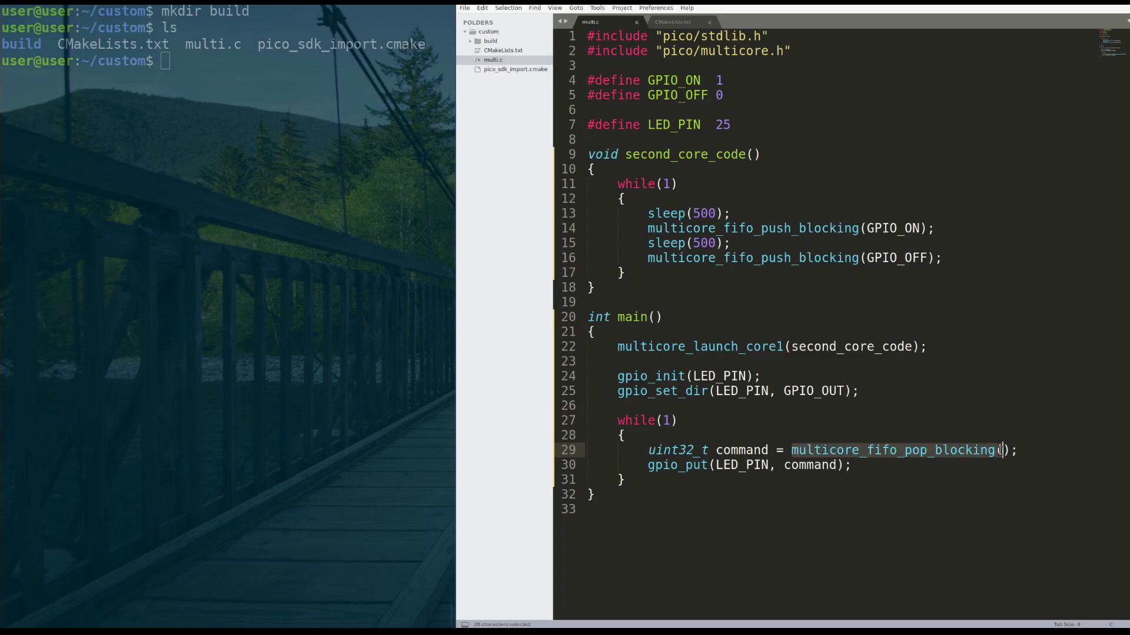
pyautogui.click(722, 465)
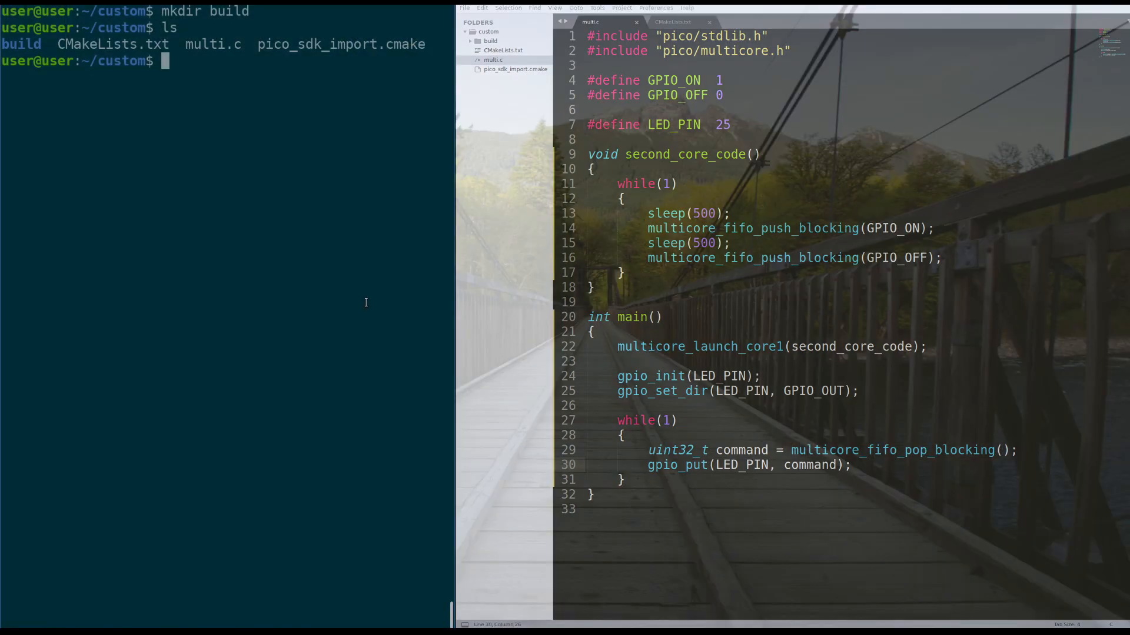
# Change the terminal into the project's build directory with cd build
pyautogui.write('mkdir')
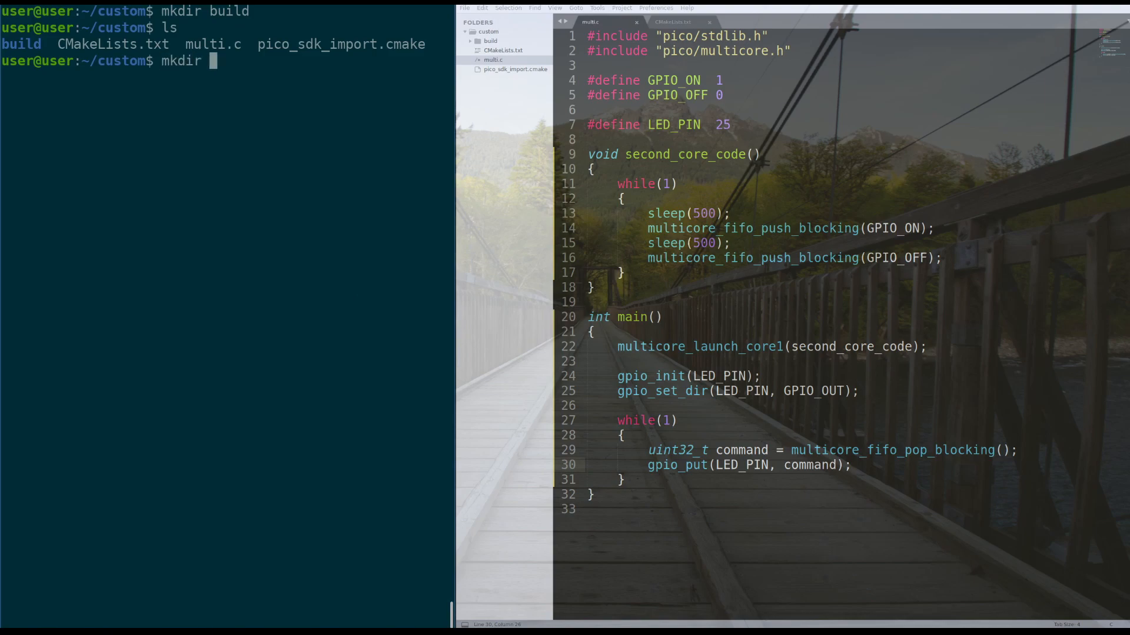
pyautogui.write('cd b')
pyautogui.click(688, 242)
pyautogui.write('_ms')
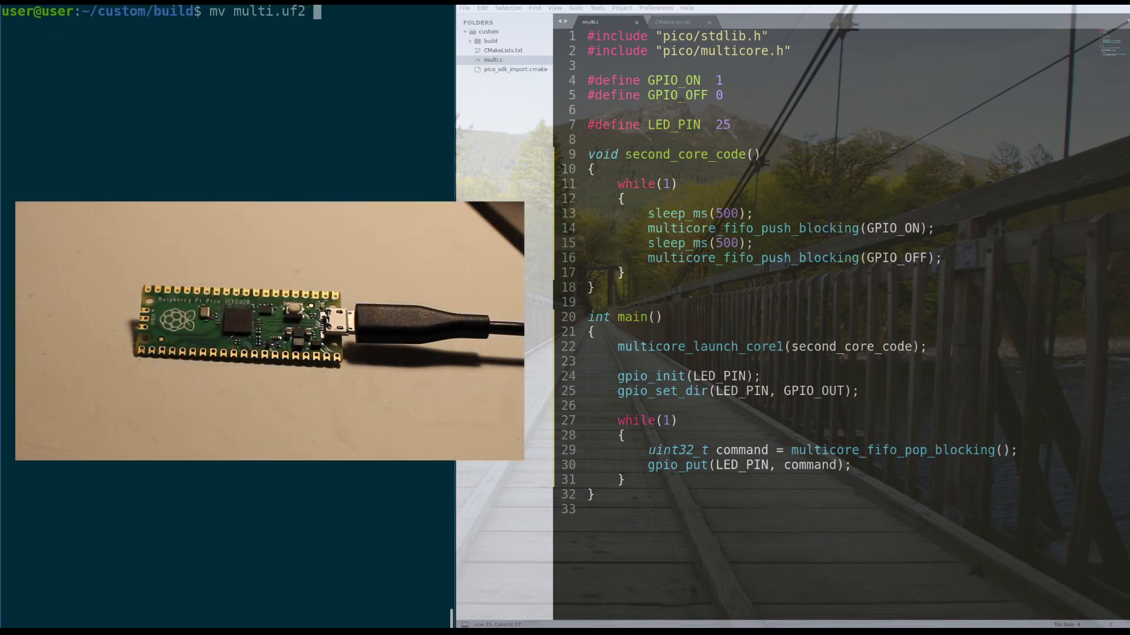
# Move multi.uf2 to /media/user/RPI-RP2/ to flash the Pico
pyautogui.write('/media/')
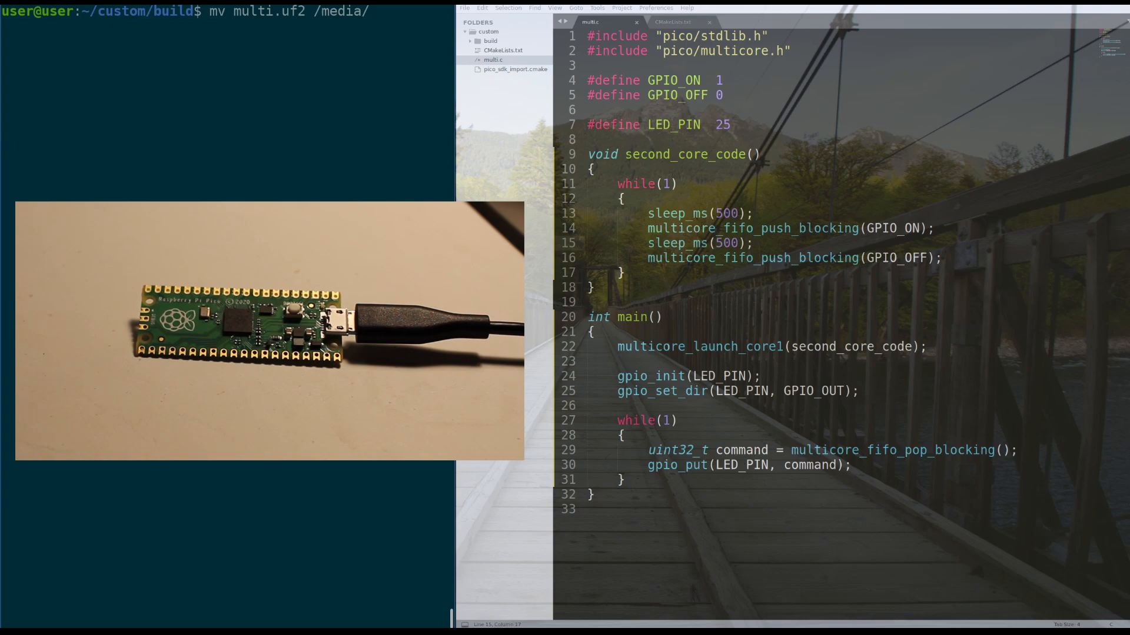
pyautogui.write('user/RPI-RP2/')
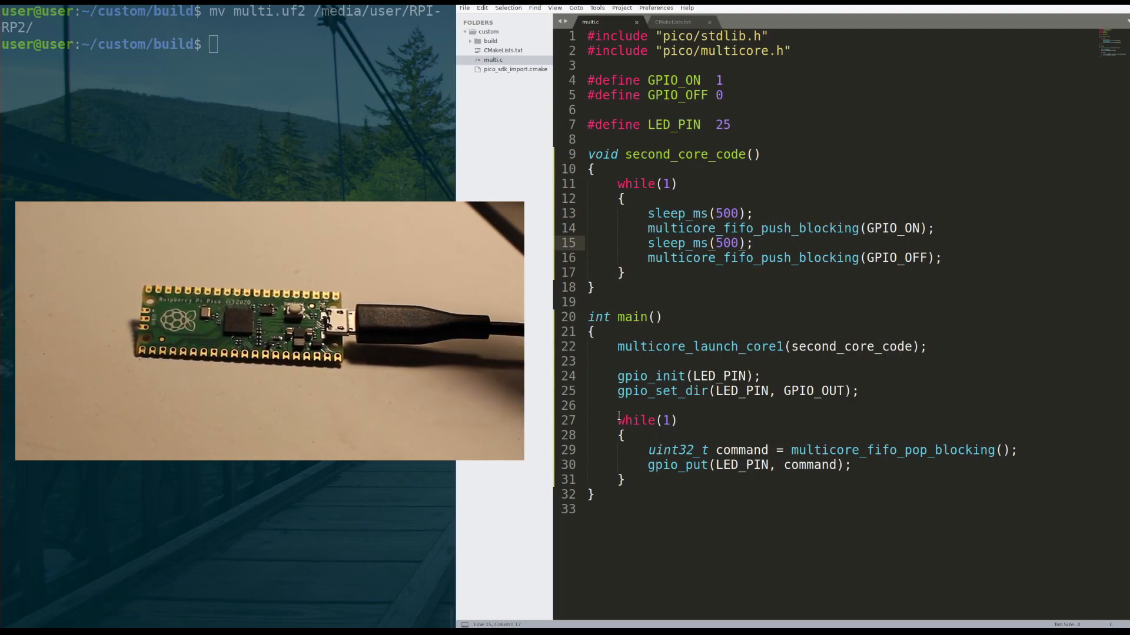
pyautogui.doubleClick(843, 449)
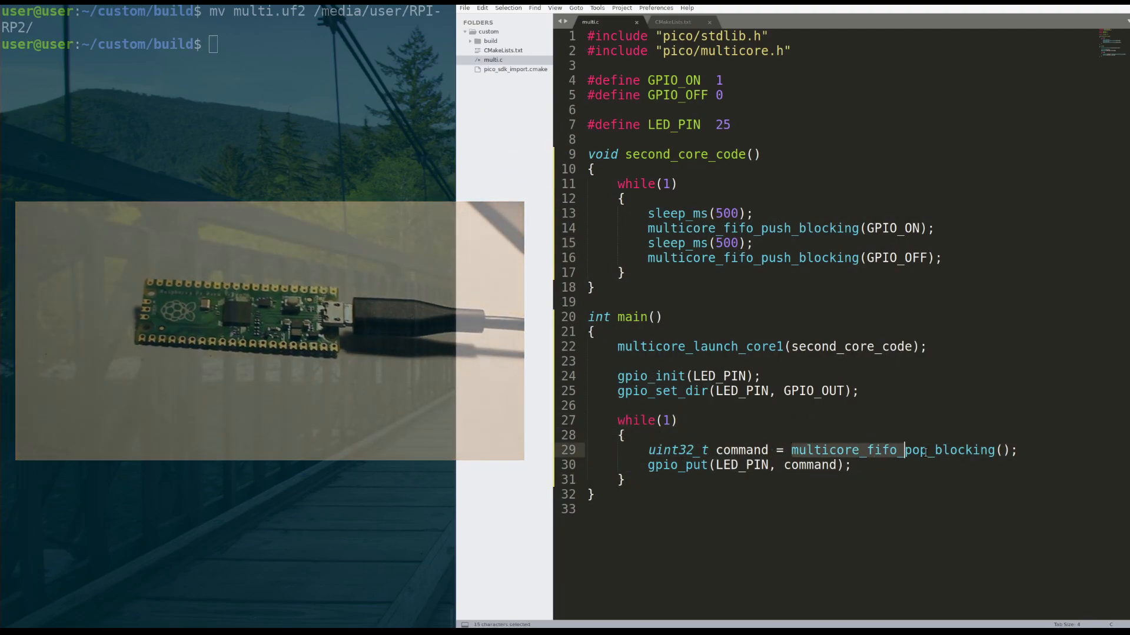